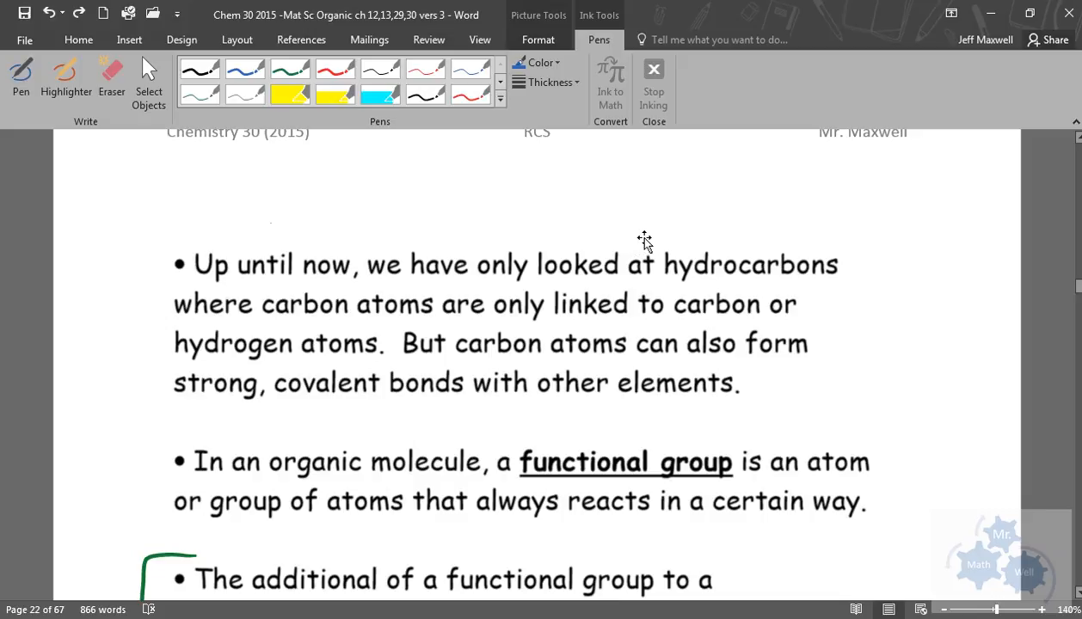
pyautogui.moveTo(833, 234)
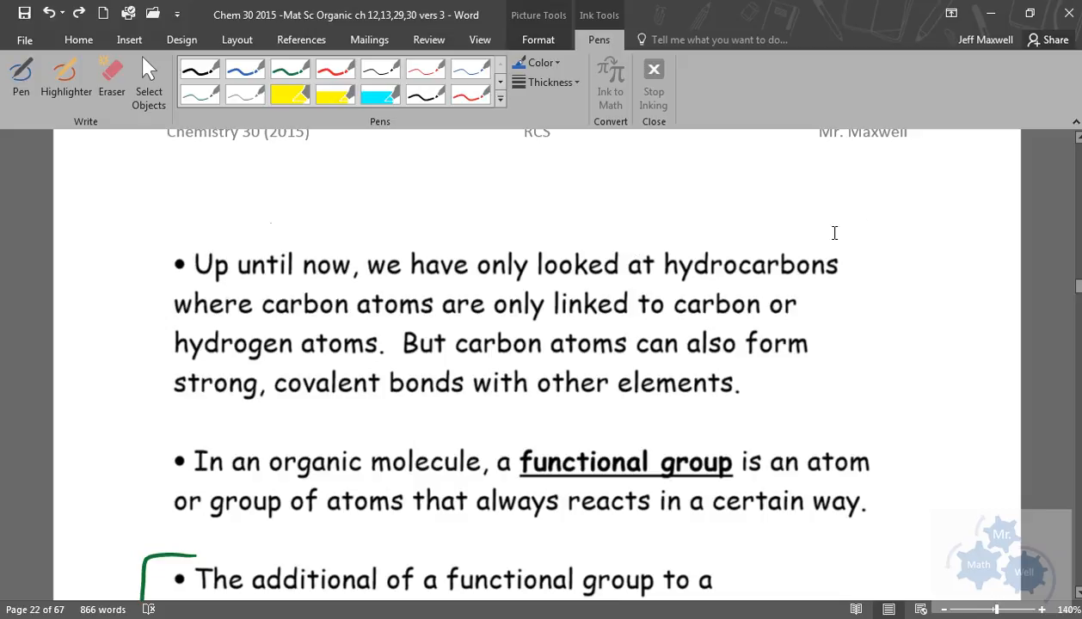
# Review the green underlines on carbon chains, rings, H atom, C chain, C ring and the circled asterisk
pyautogui.scroll(-3)
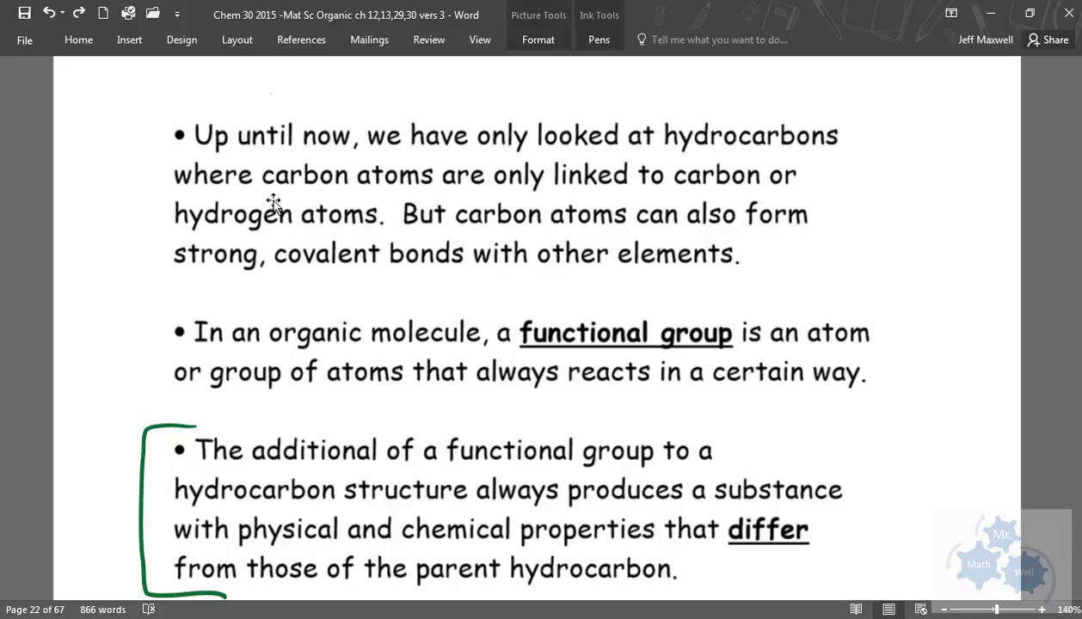
pyautogui.moveTo(279, 185)
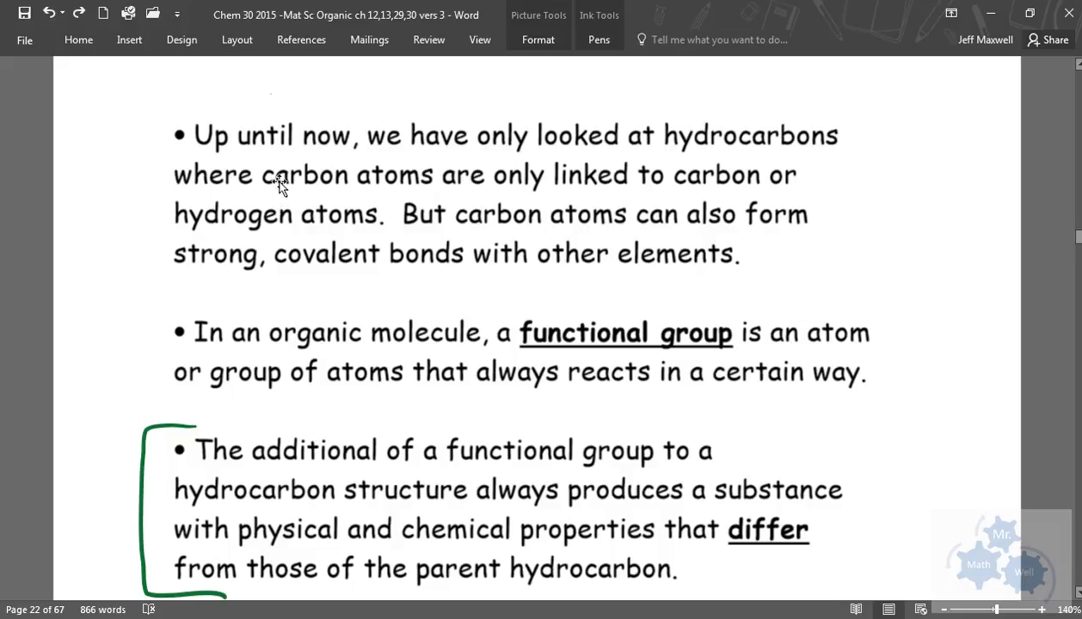
pyautogui.moveTo(704, 262)
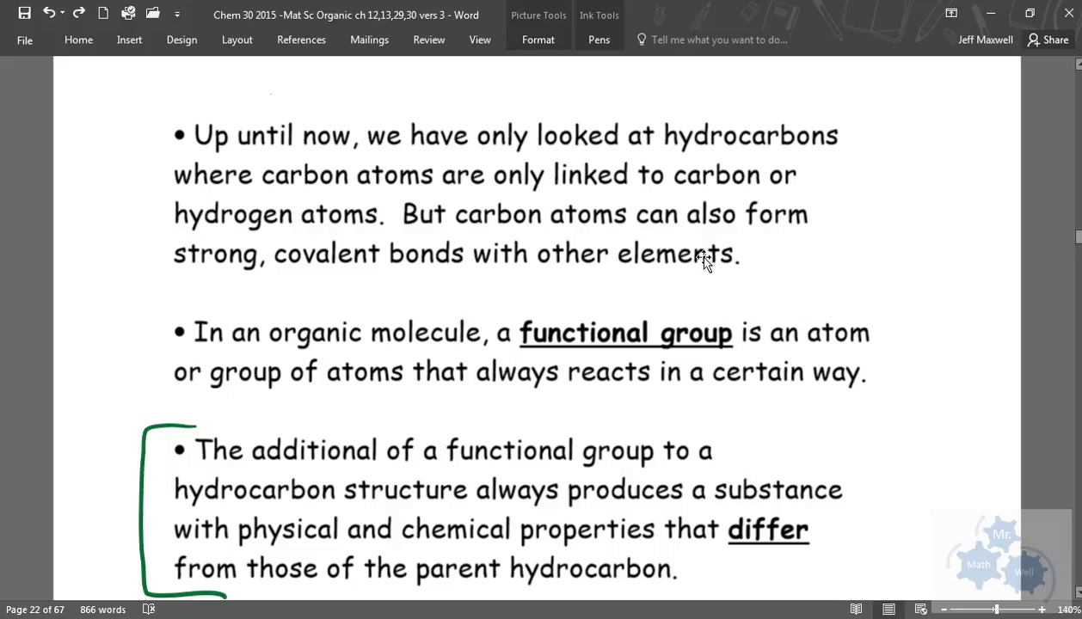
pyautogui.moveTo(311, 253)
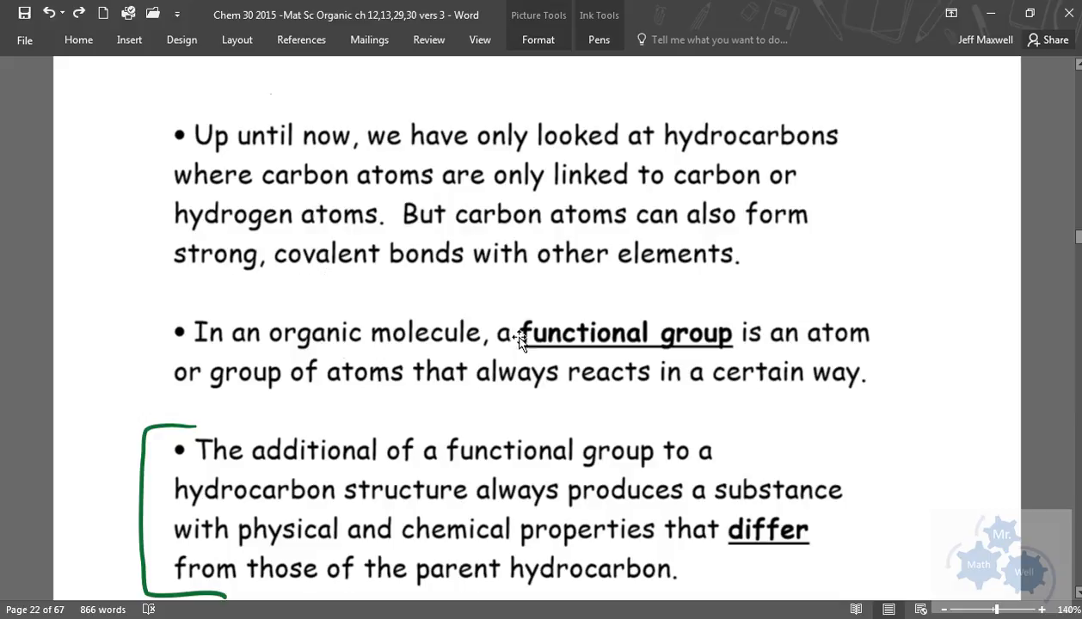
pyautogui.moveTo(306, 397)
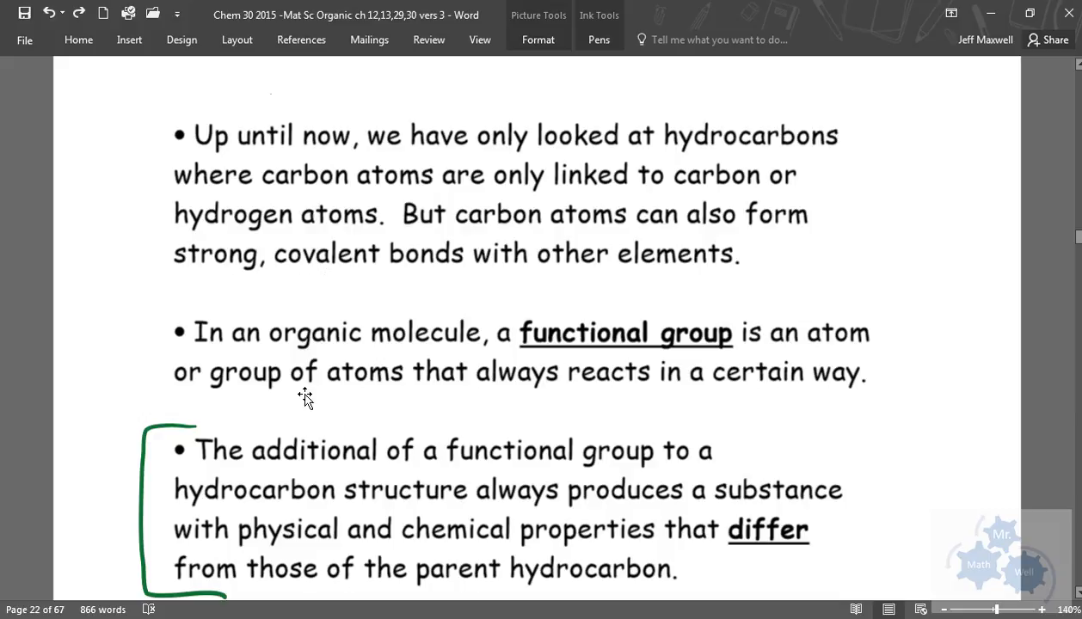
pyautogui.moveTo(447, 399)
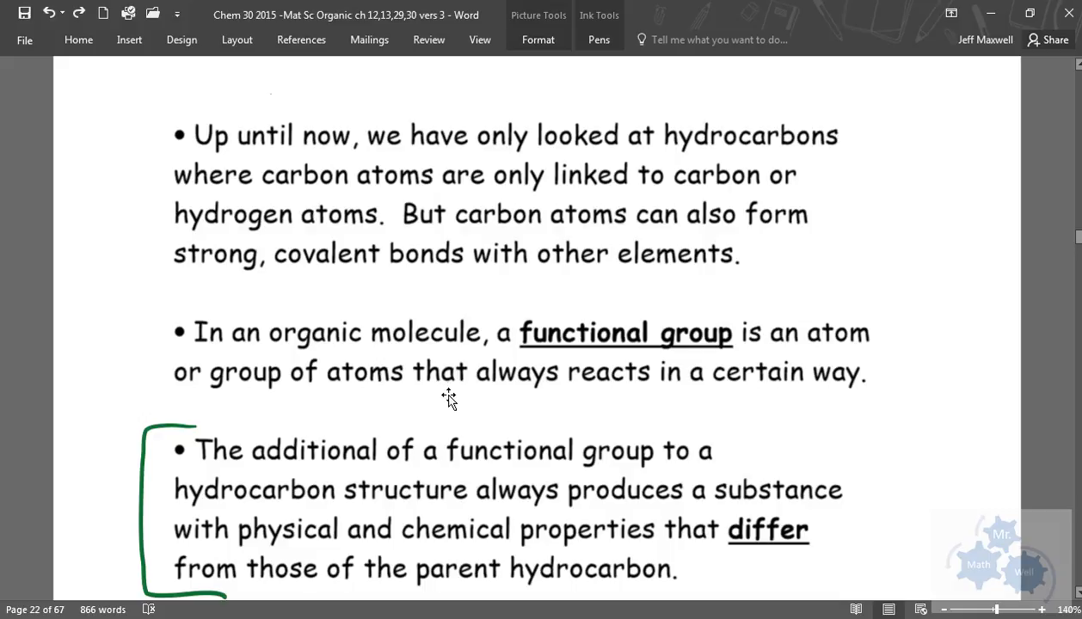
pyautogui.moveTo(761, 392)
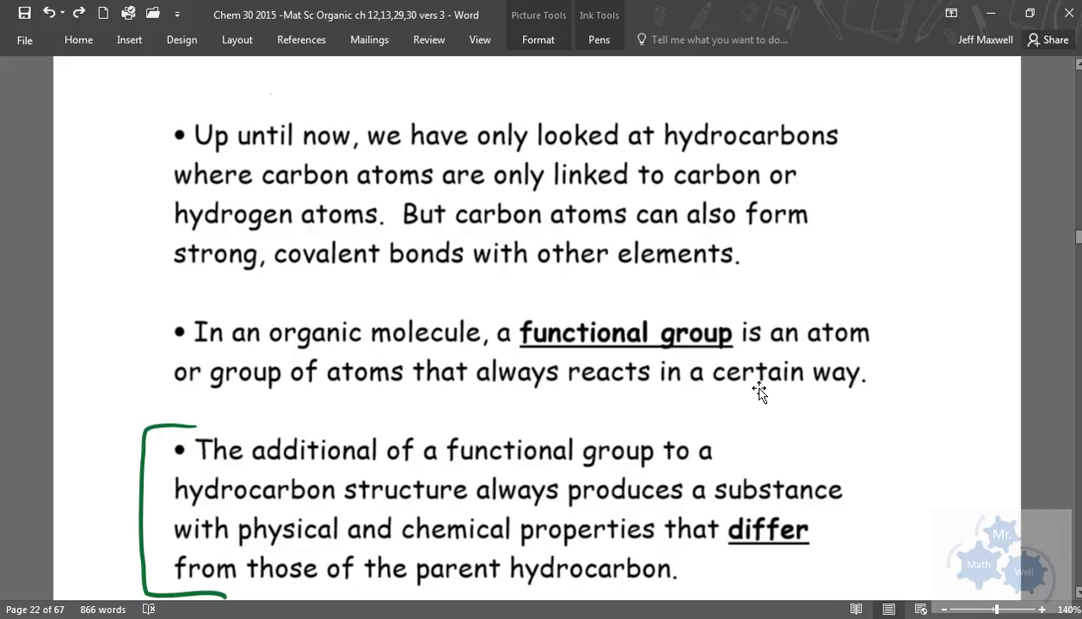
pyautogui.moveTo(822, 399)
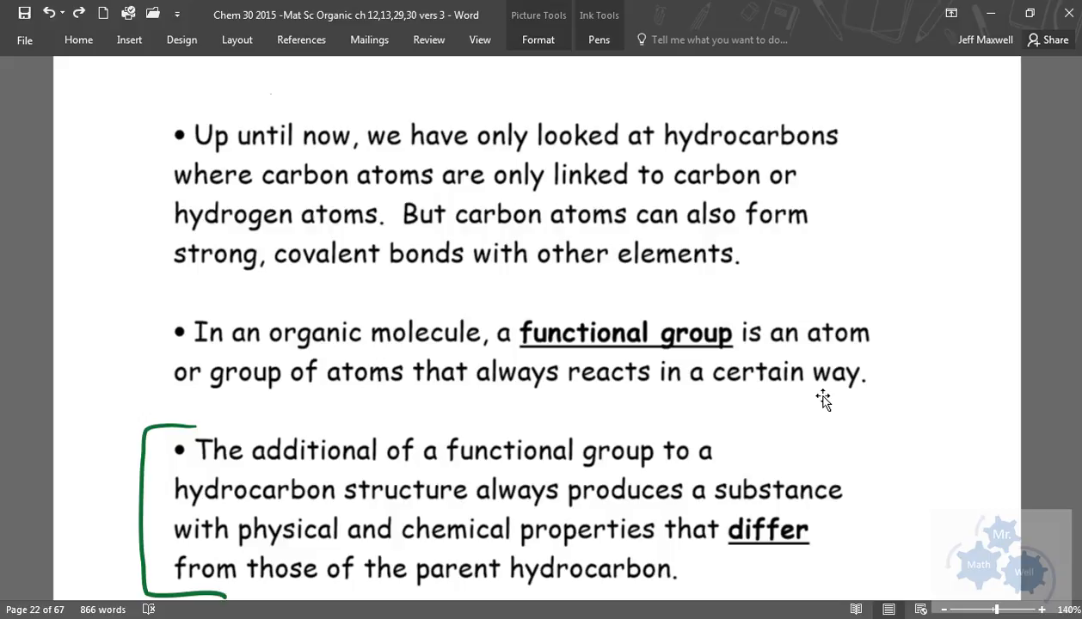
pyautogui.moveTo(783, 395)
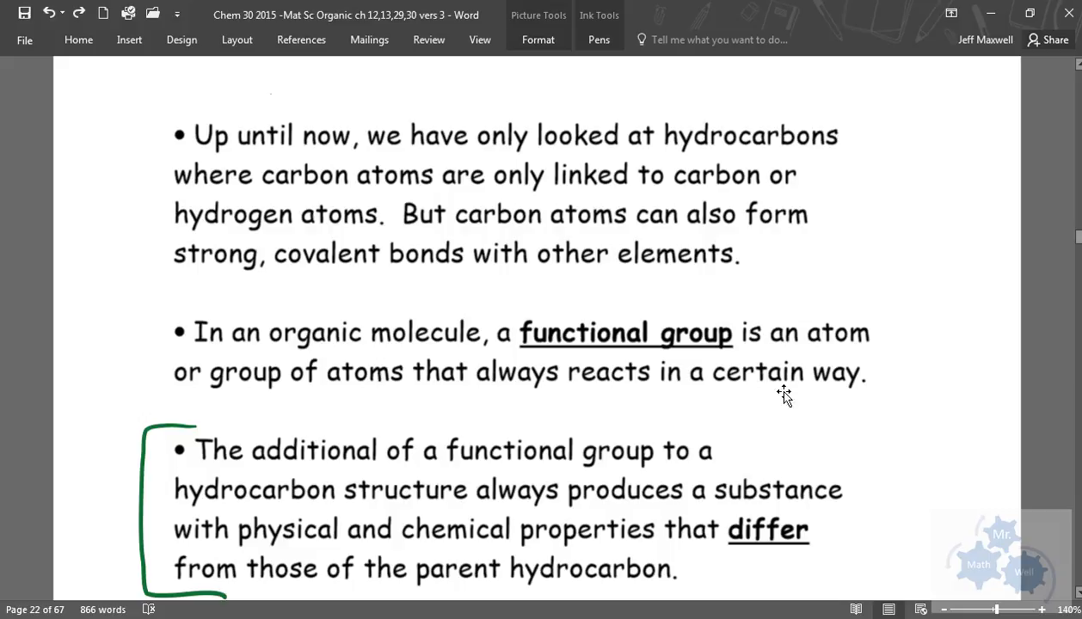
pyautogui.moveTo(721, 337)
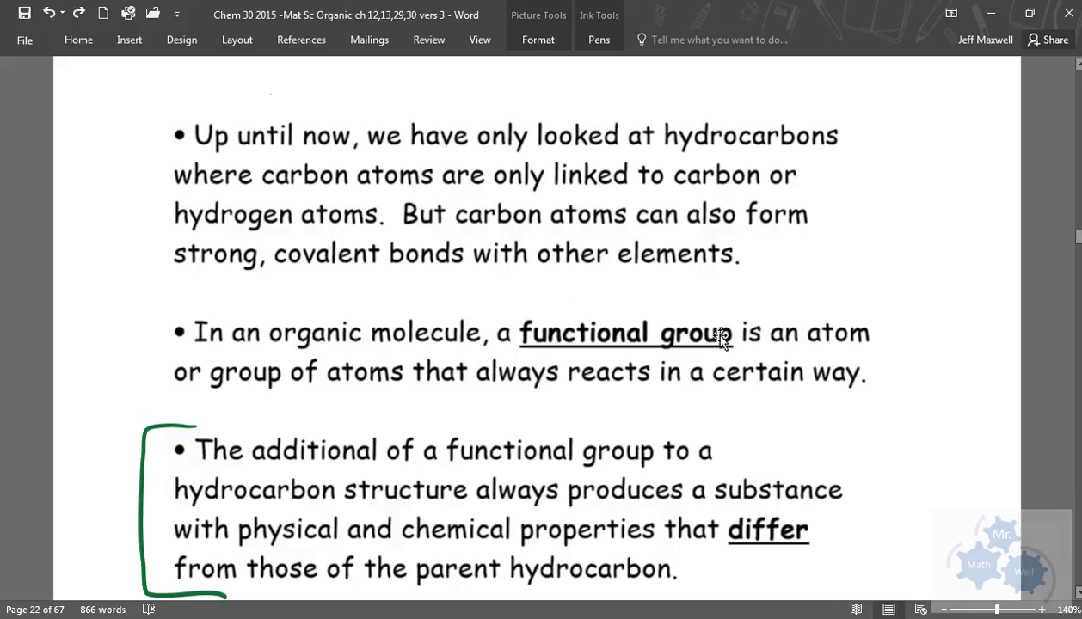
pyautogui.moveTo(797, 437)
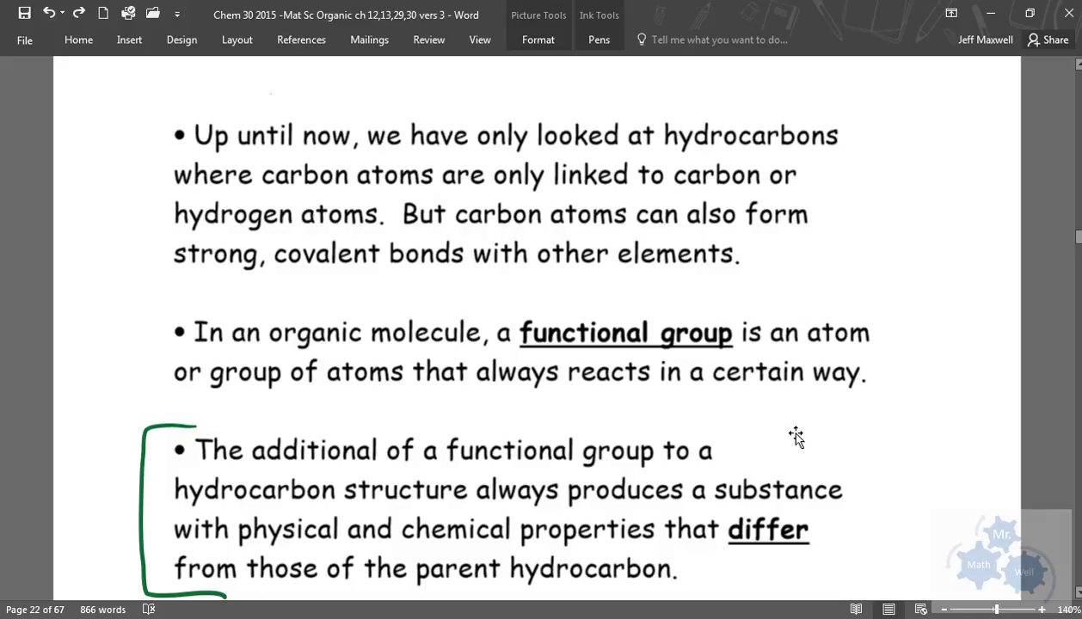
pyautogui.moveTo(891, 420)
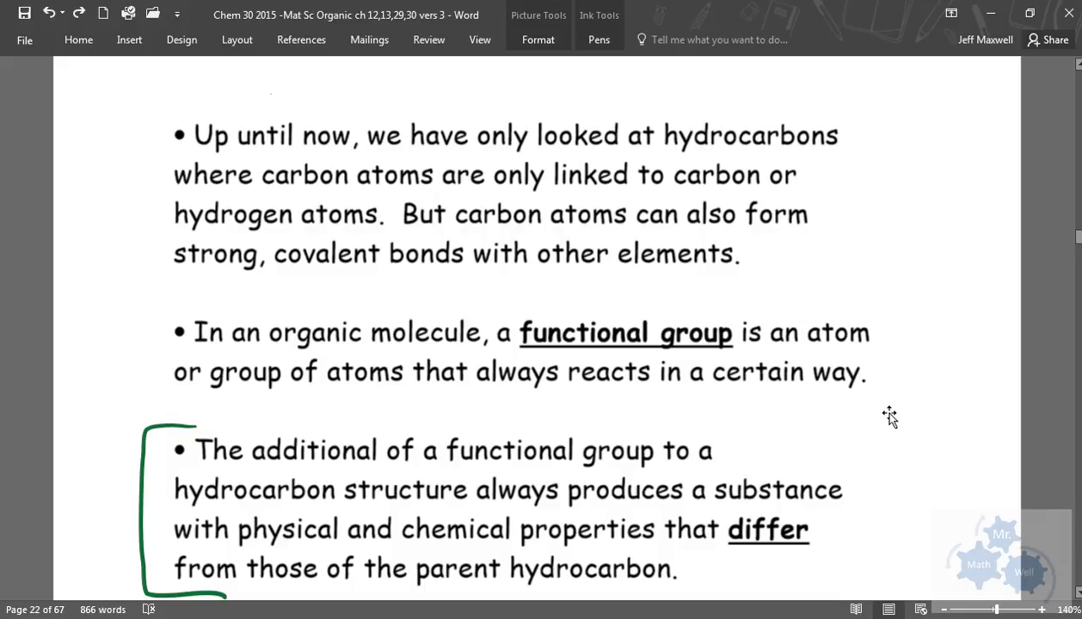
pyautogui.moveTo(871, 439)
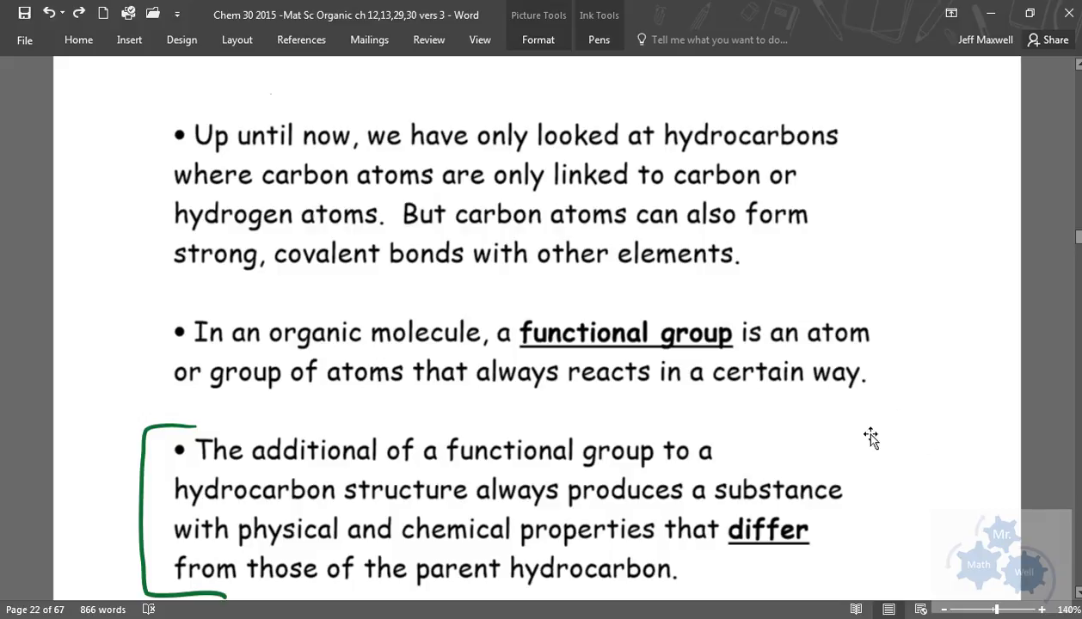
pyautogui.moveTo(386, 513)
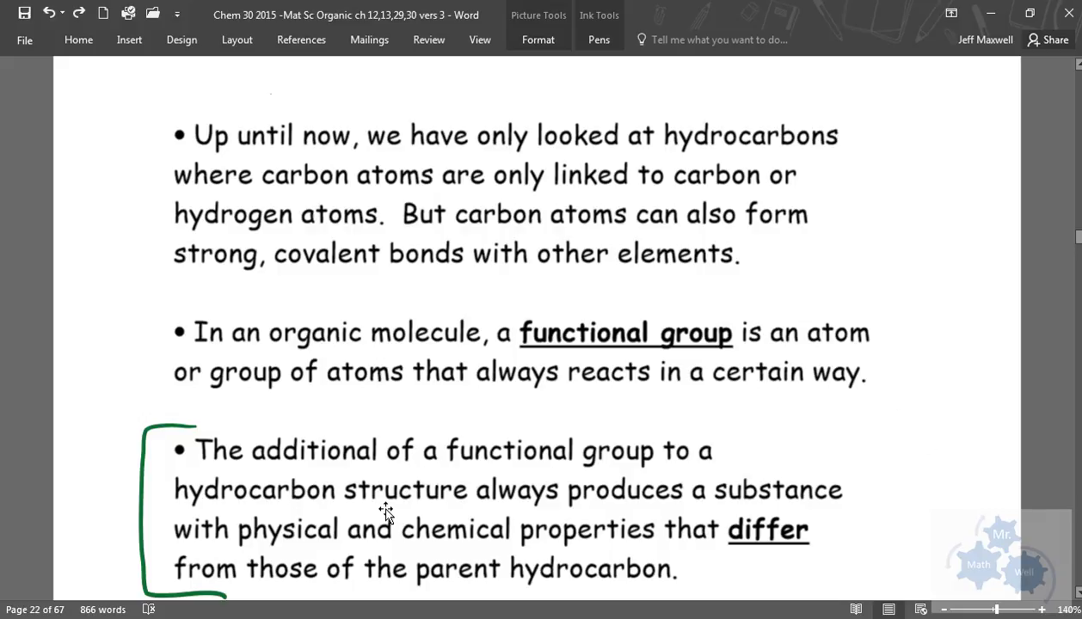
pyautogui.moveTo(468, 547)
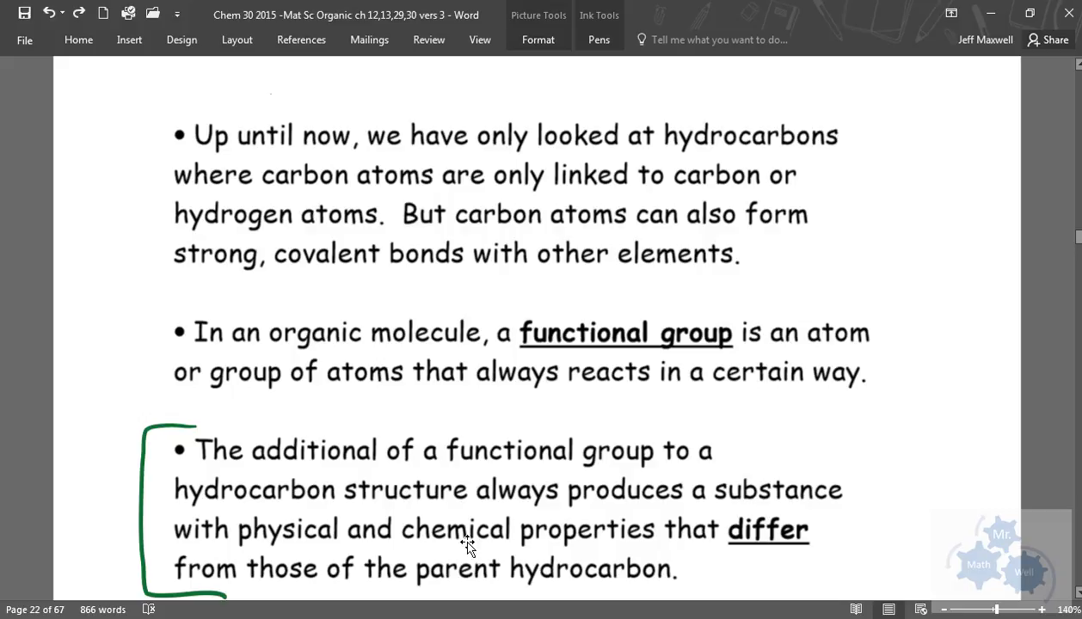
pyautogui.moveTo(683, 542)
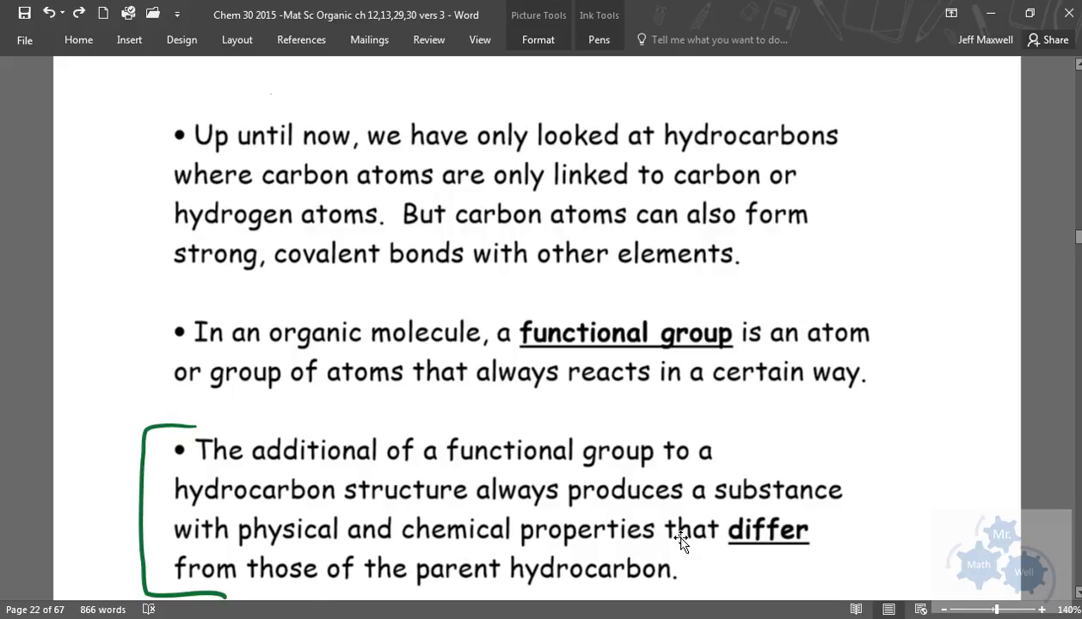
pyautogui.moveTo(991, 458)
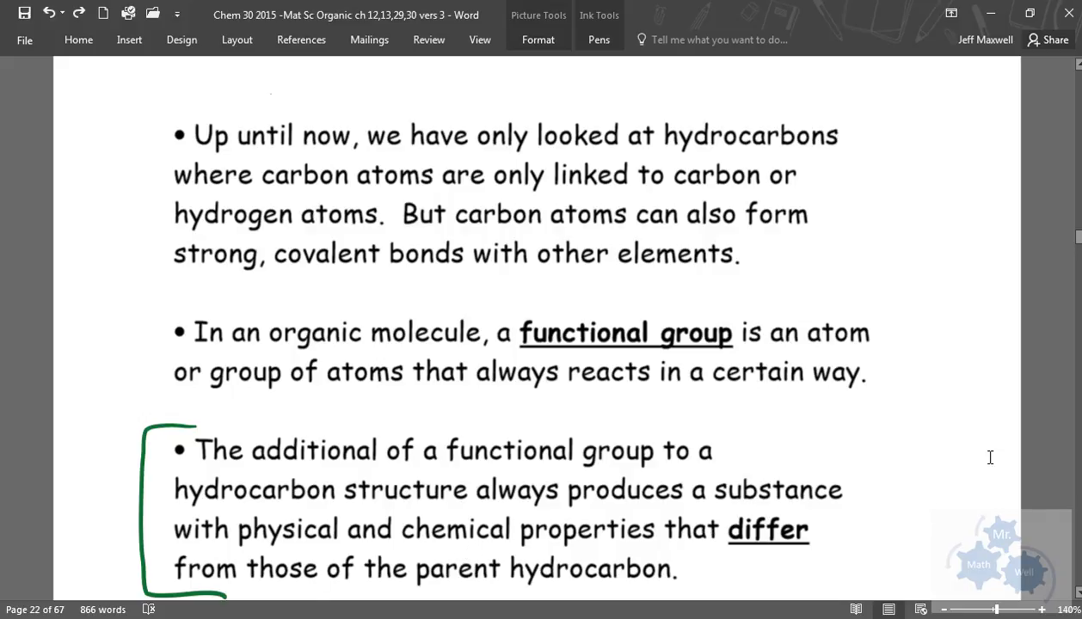
pyautogui.scroll(-3)
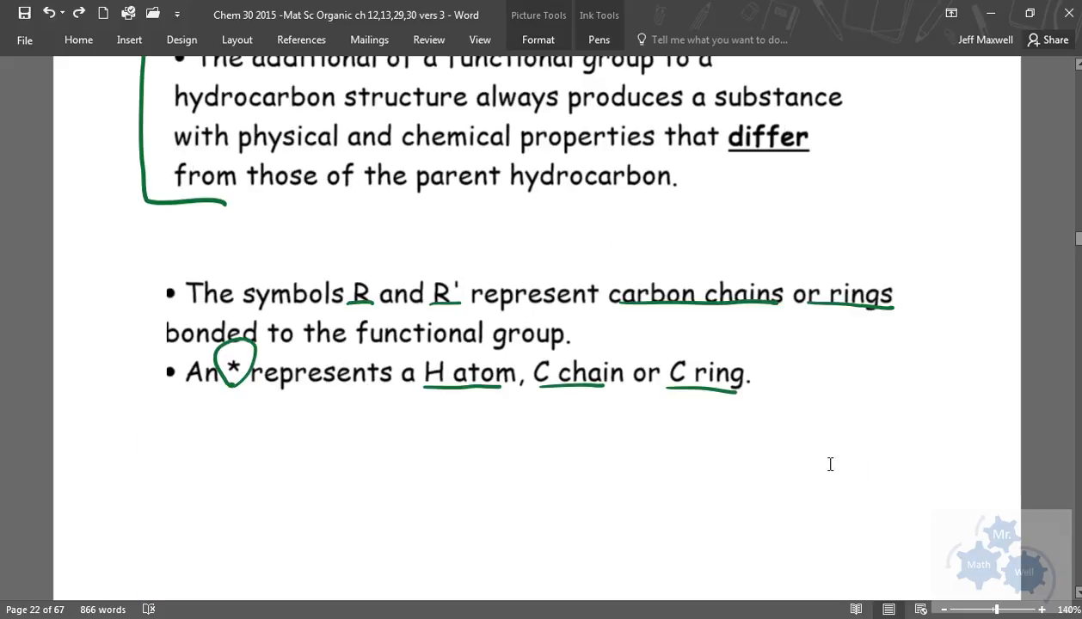
pyautogui.click(155, 176)
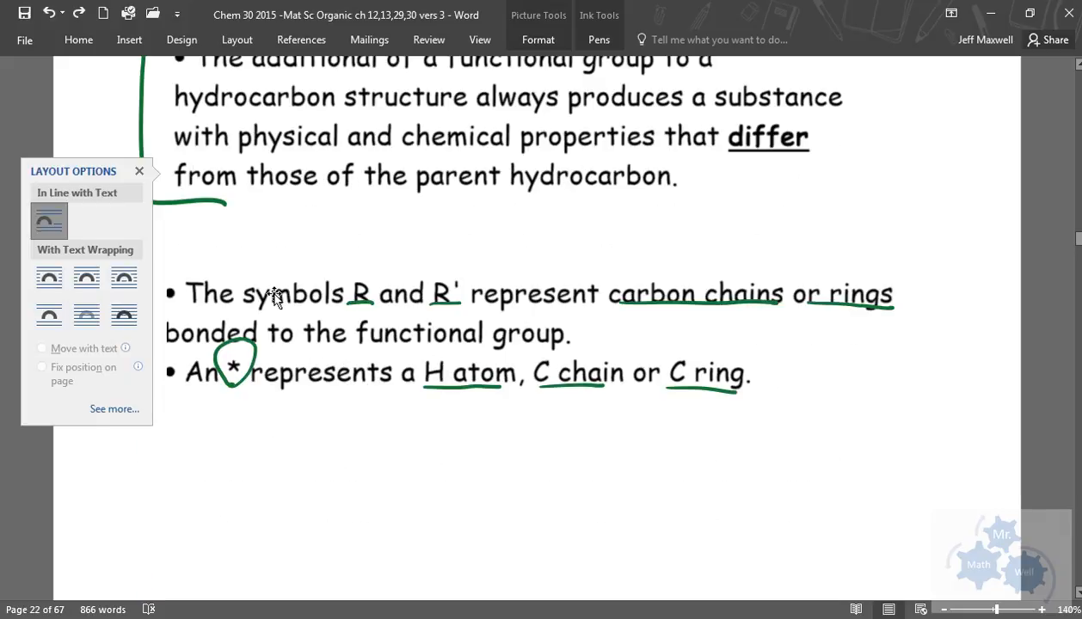
pyautogui.click(274, 266)
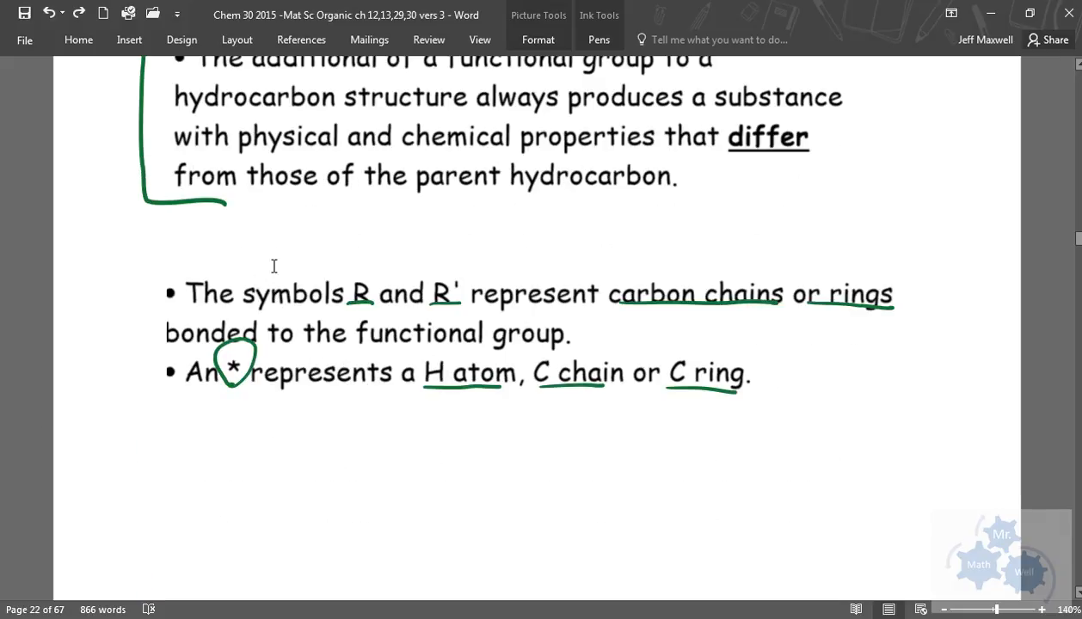
pyautogui.moveTo(266, 249)
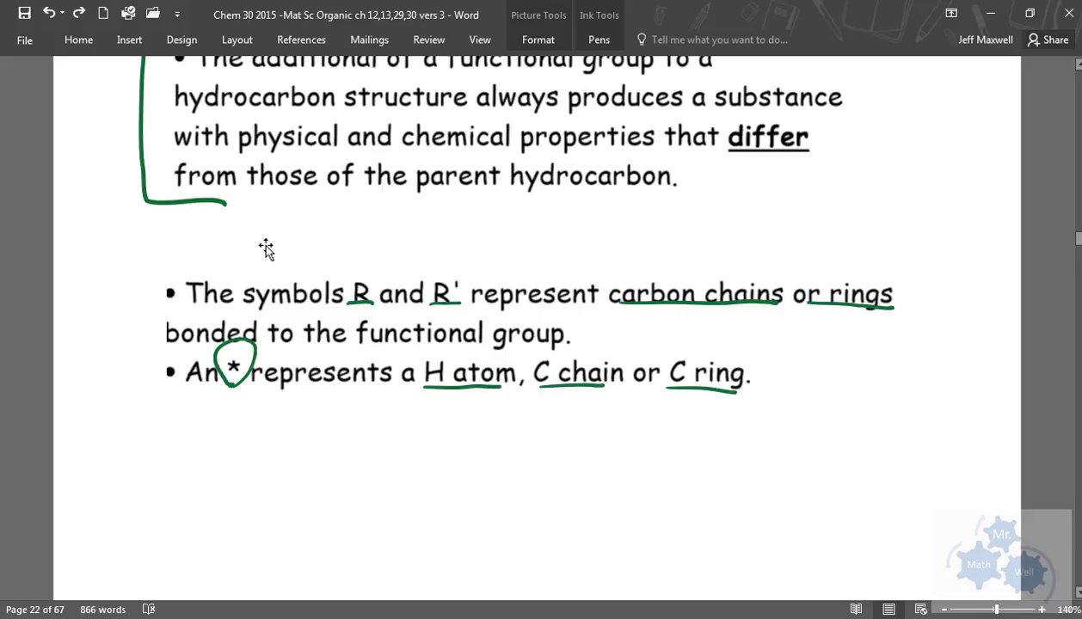
pyautogui.moveTo(275, 249)
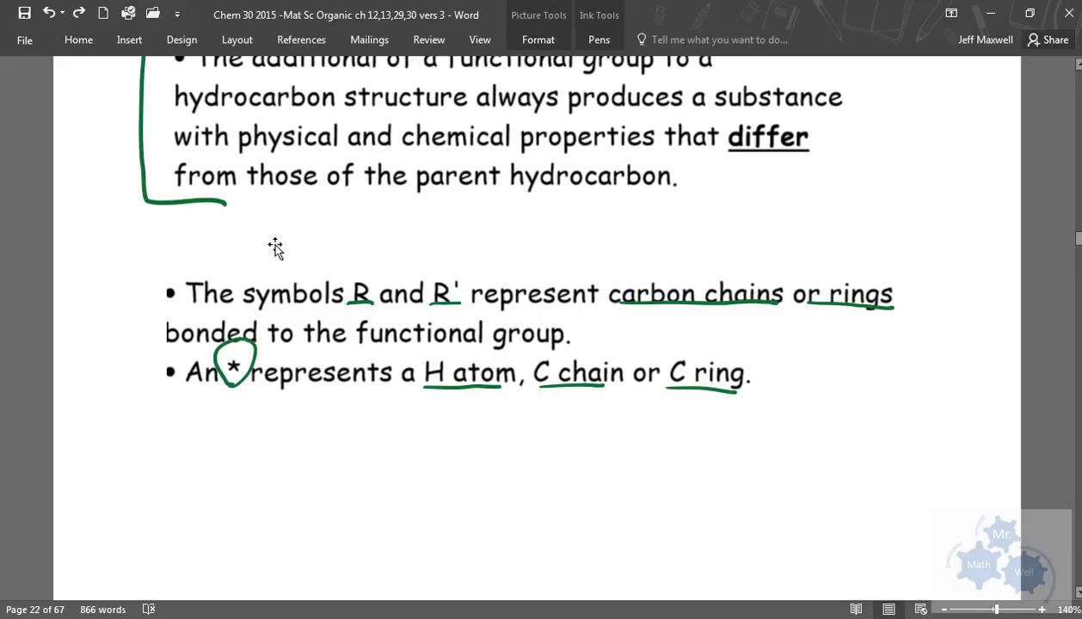
pyautogui.moveTo(360, 307)
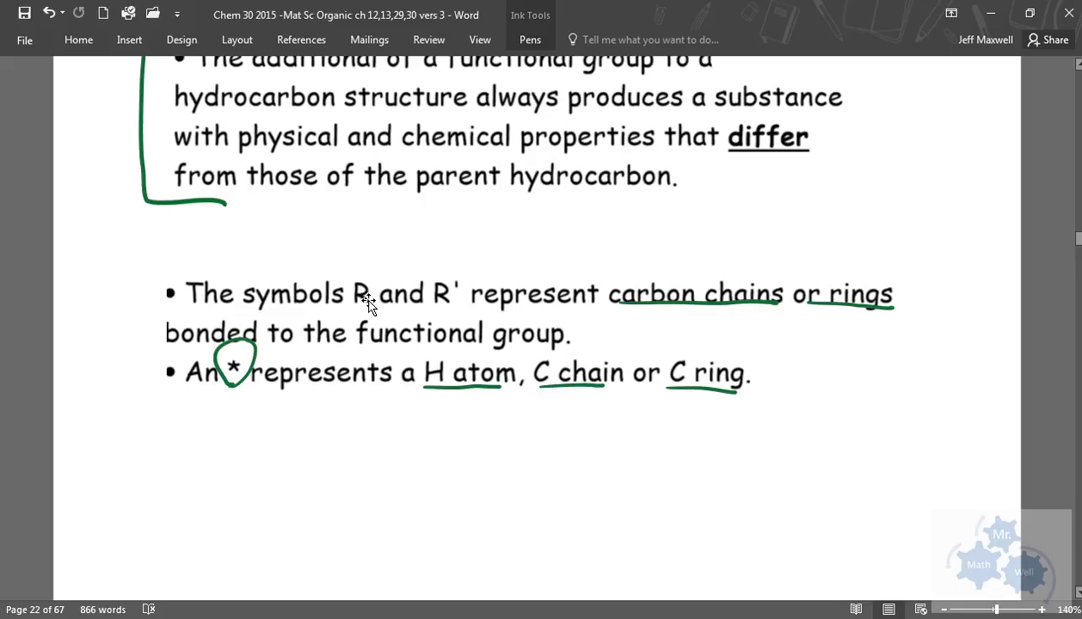
pyautogui.moveTo(406, 324)
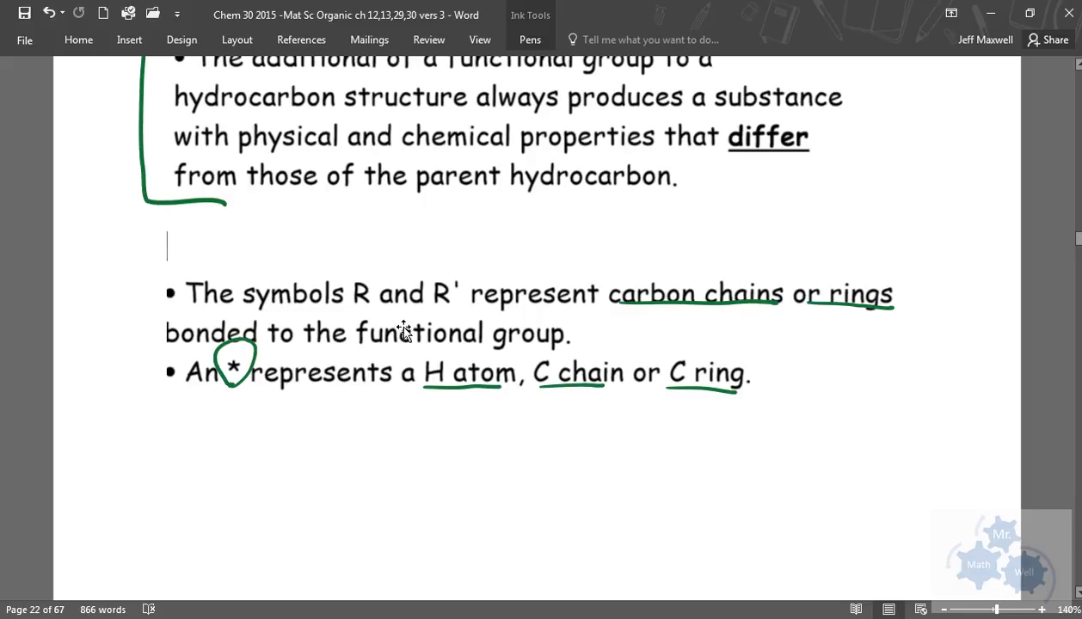
pyautogui.moveTo(405, 330)
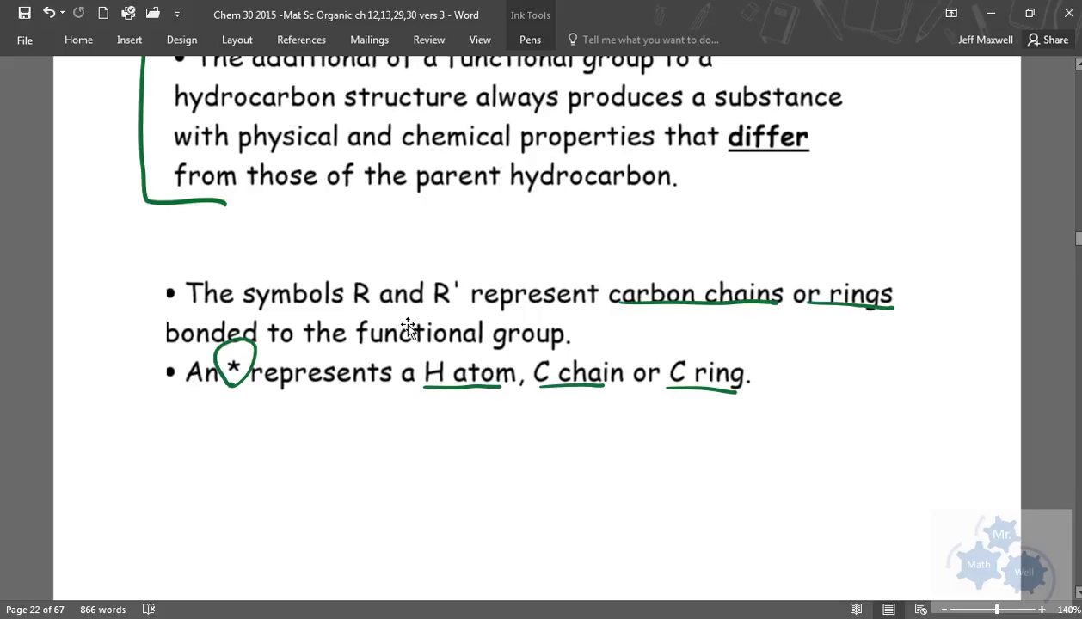
pyautogui.moveTo(368, 313)
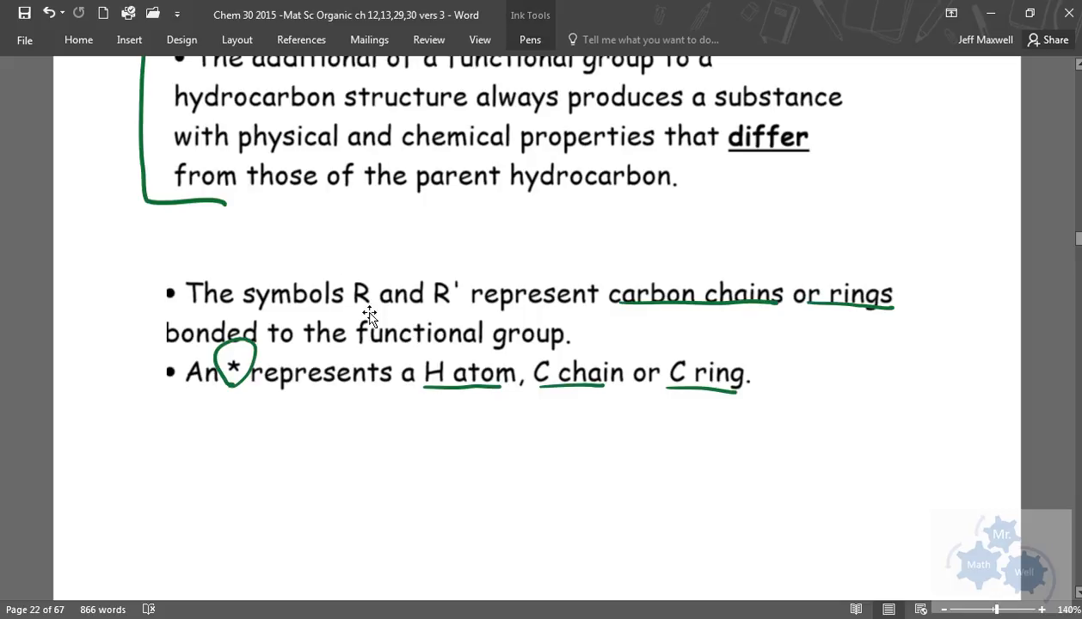
pyautogui.click(169, 248)
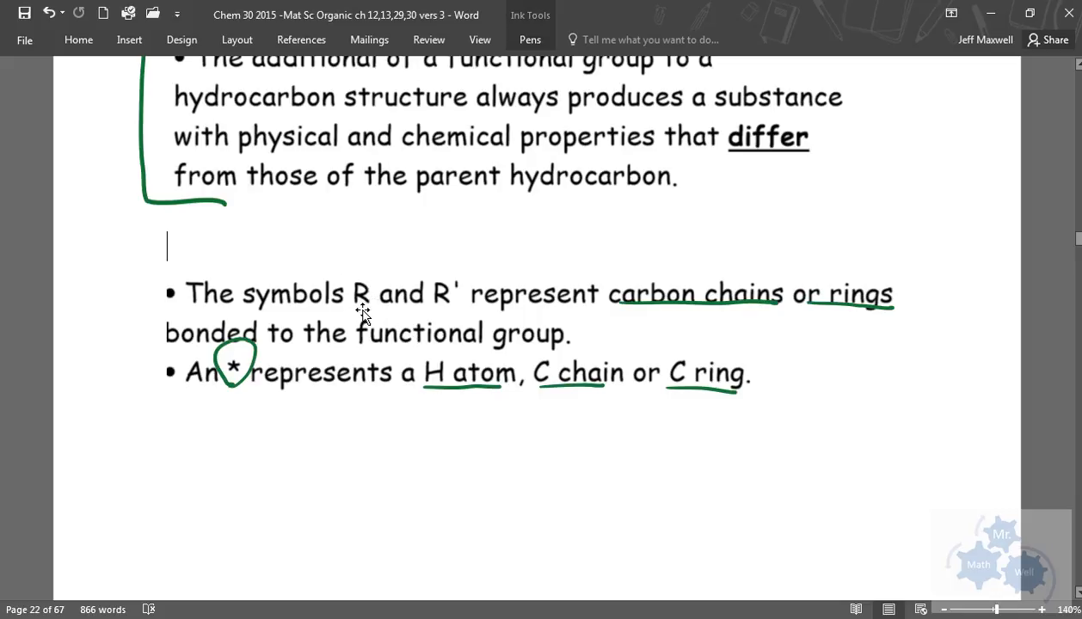
pyautogui.moveTo(421, 313)
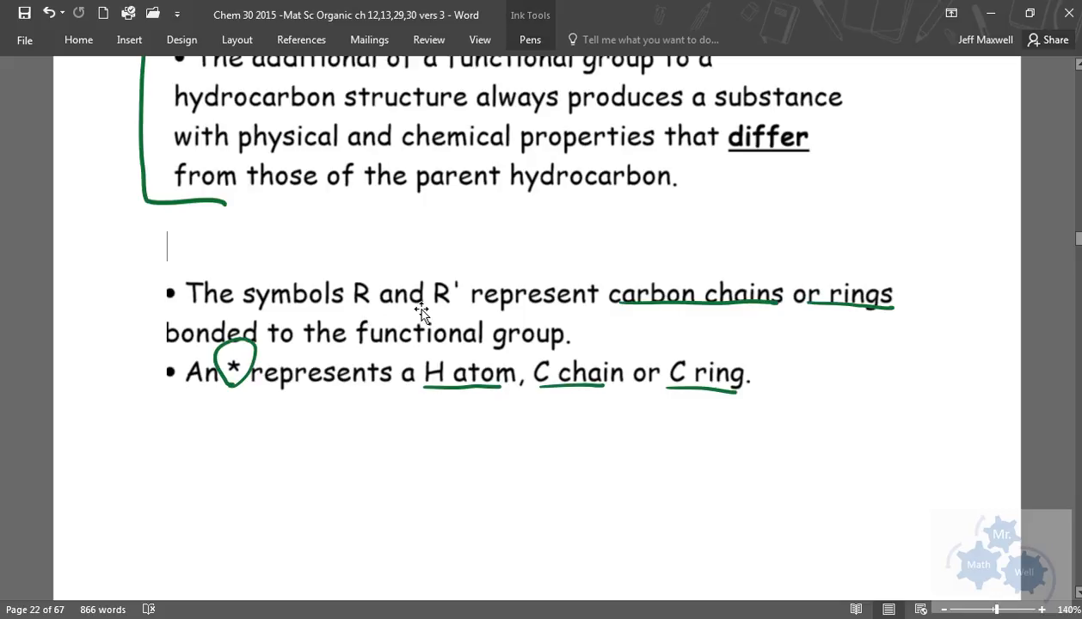
pyautogui.moveTo(457, 286)
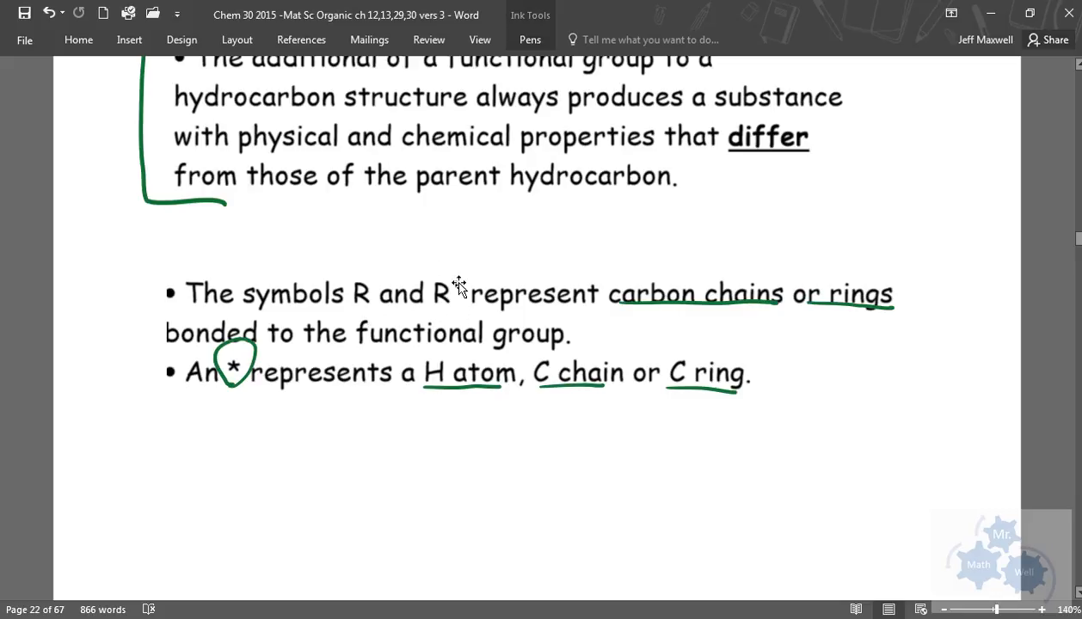
pyautogui.moveTo(458, 284)
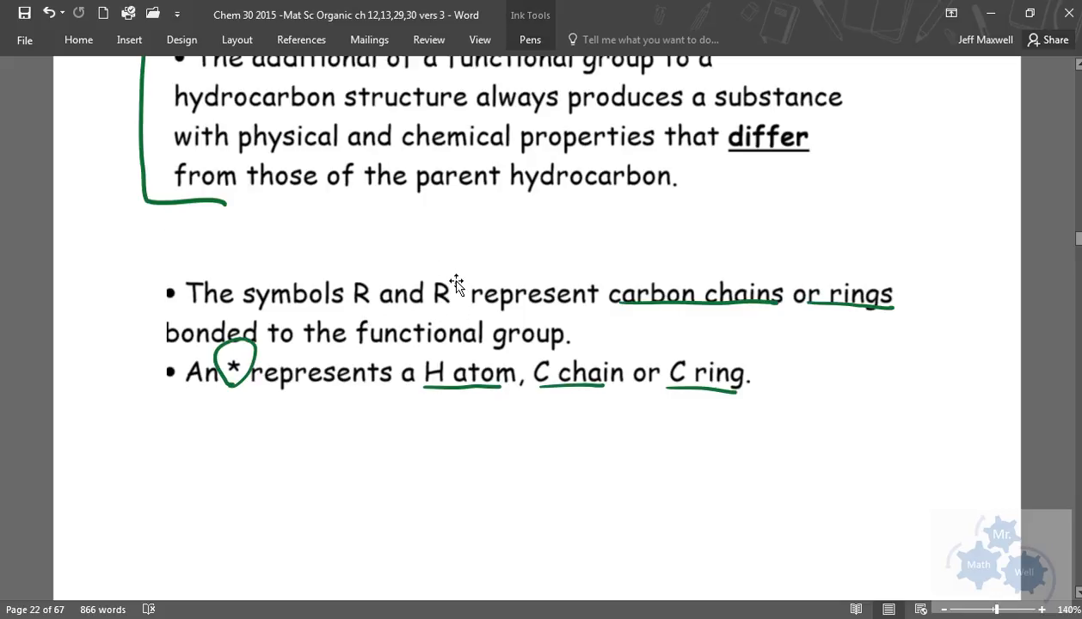
pyautogui.click(169, 248)
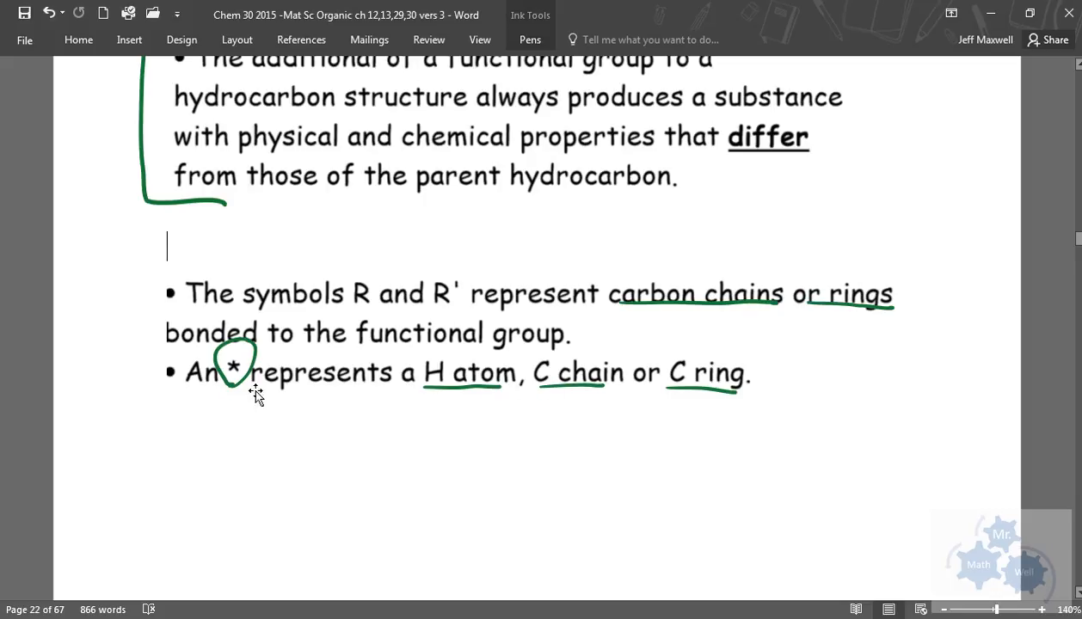
pyautogui.moveTo(324, 387)
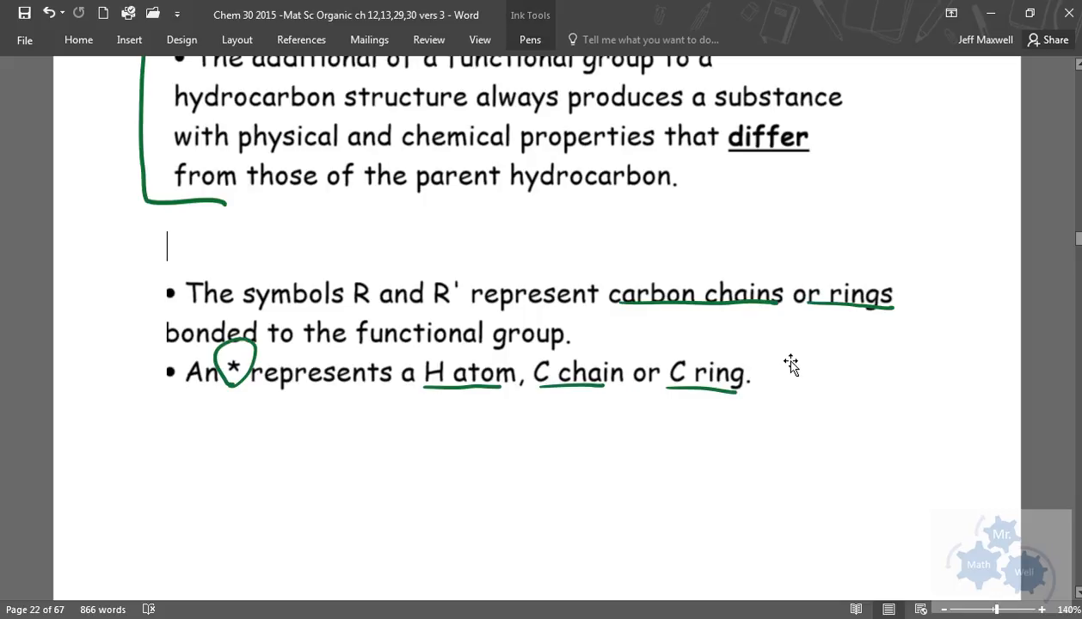
pyautogui.moveTo(423, 334)
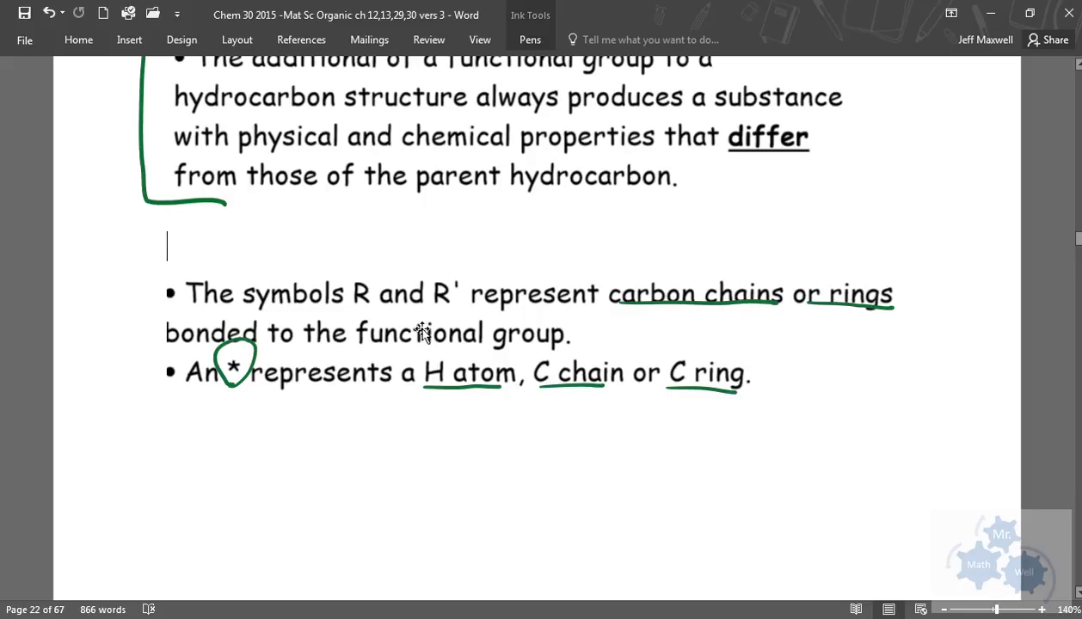
pyautogui.moveTo(809, 420)
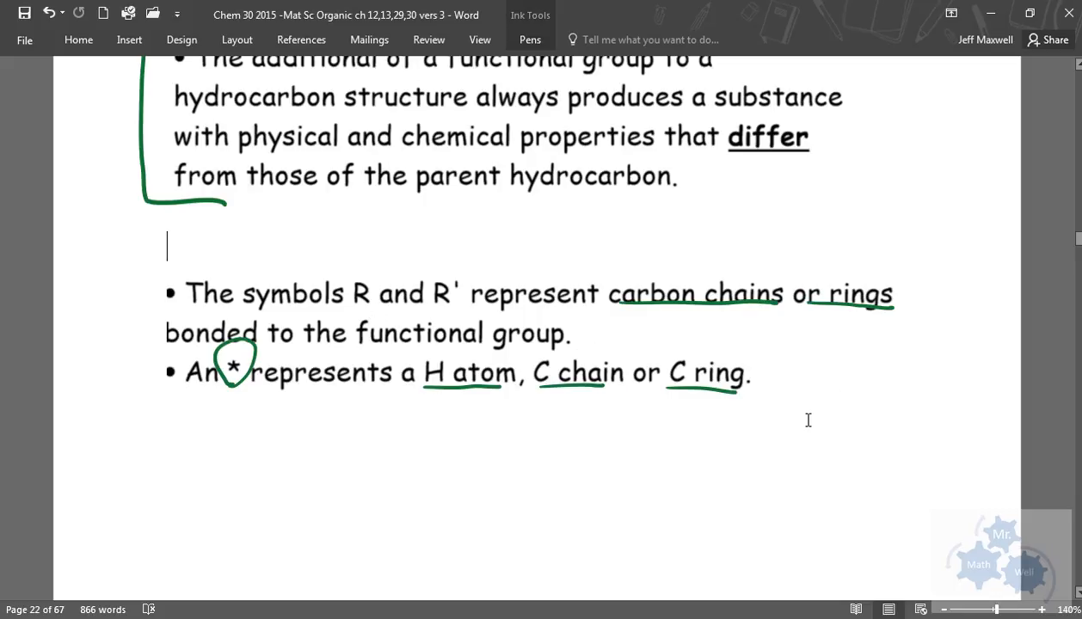
pyautogui.scroll(-3)
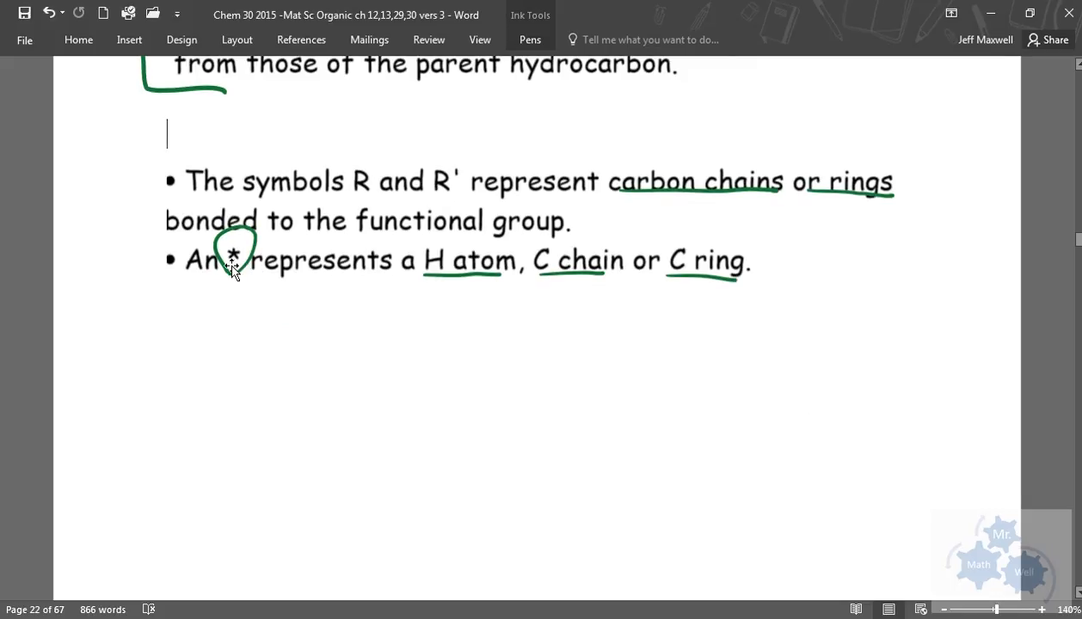
pyautogui.moveTo(771, 325)
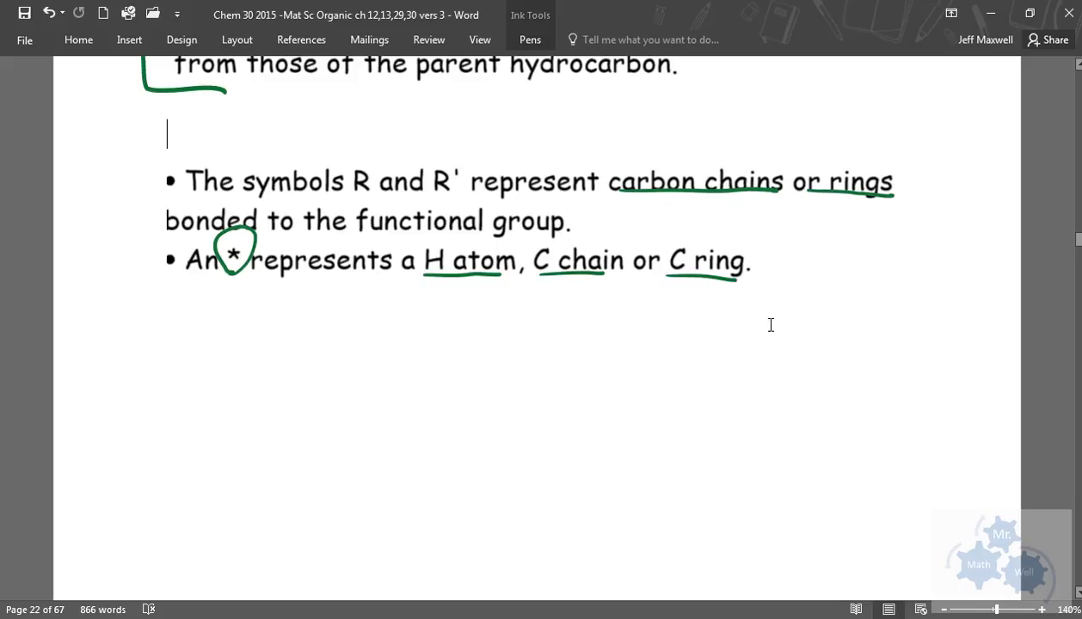
# Scroll down to page 23 showing Table 1, Organic Compounds and Their Functional Groups
pyautogui.scroll(-3)
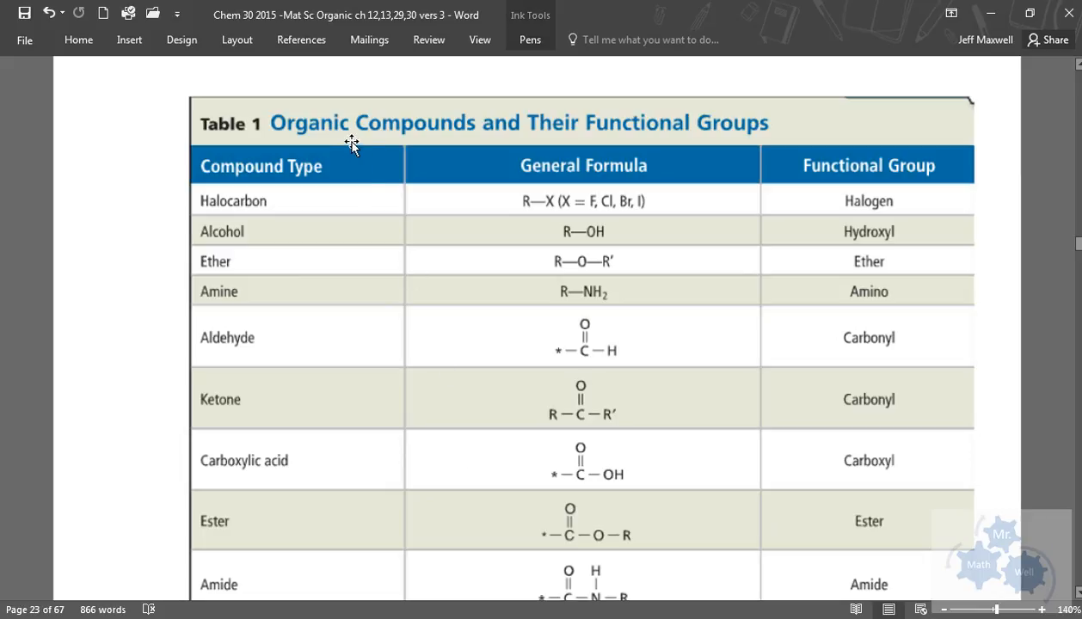
pyautogui.moveTo(719, 146)
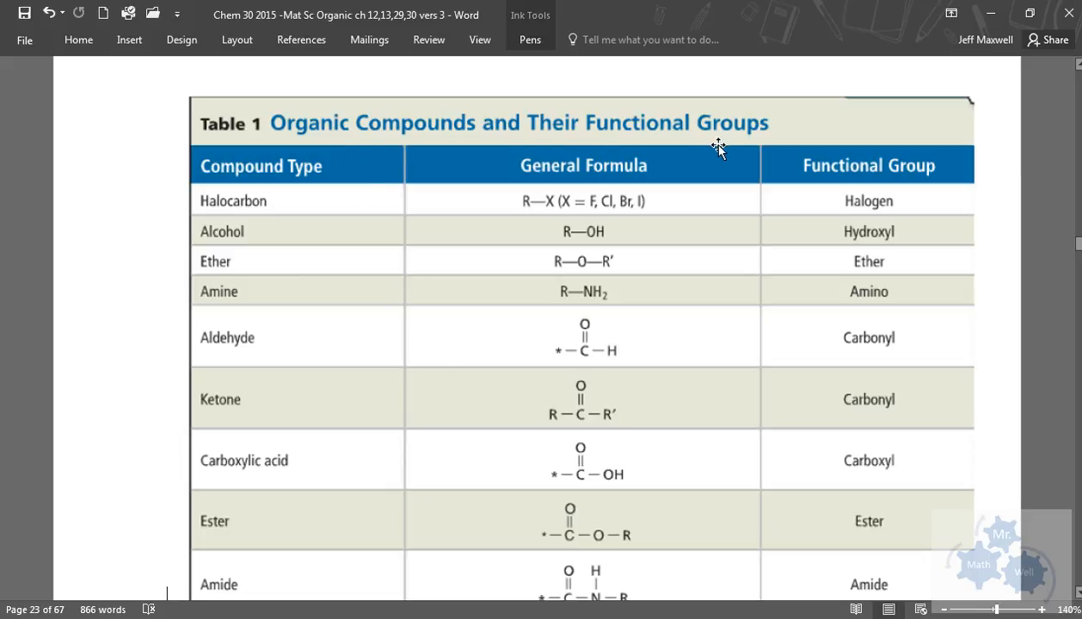
pyautogui.moveTo(241, 192)
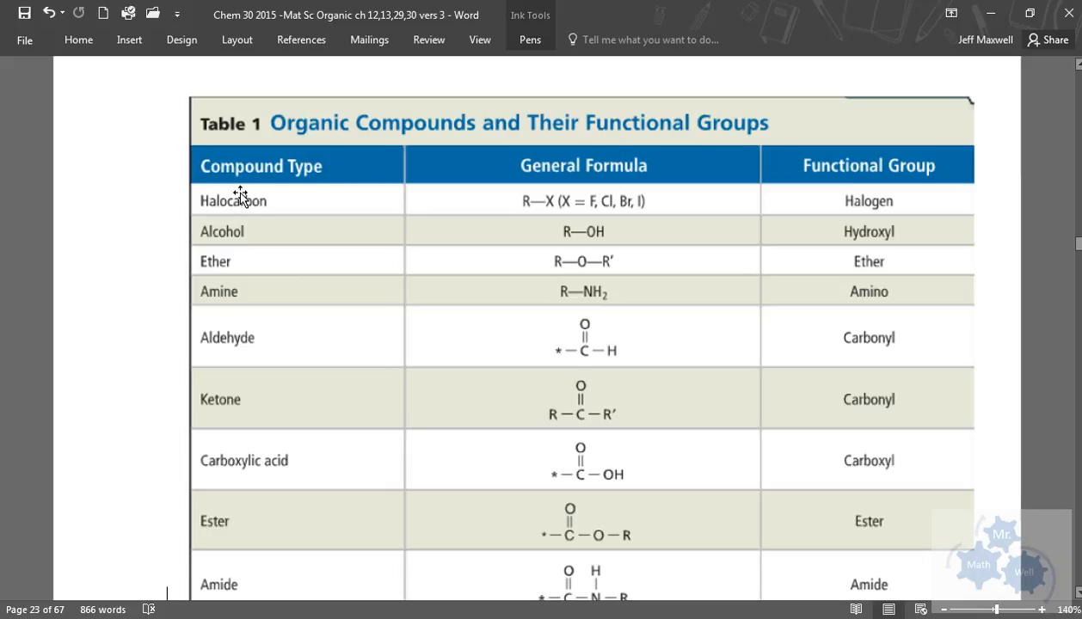
pyautogui.moveTo(381, 177)
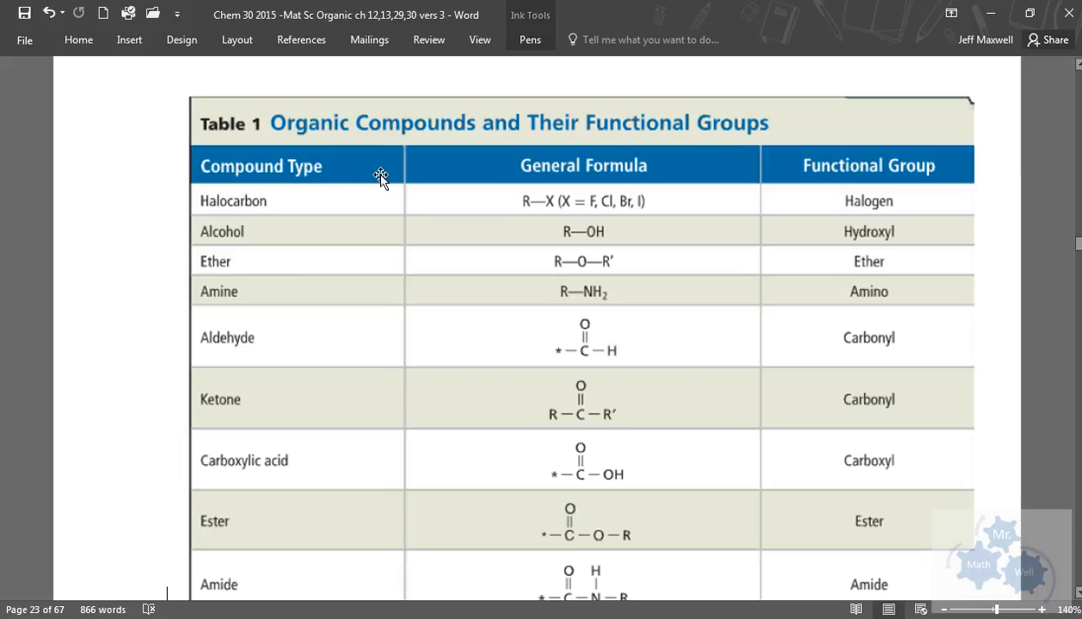
pyautogui.moveTo(523, 320)
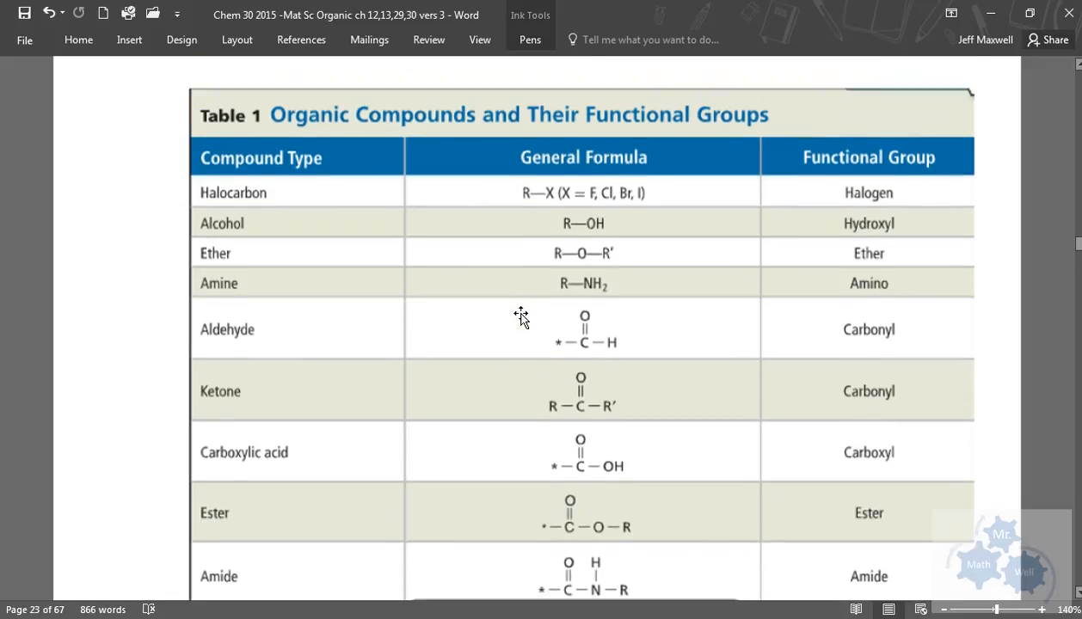
pyautogui.scroll(-3)
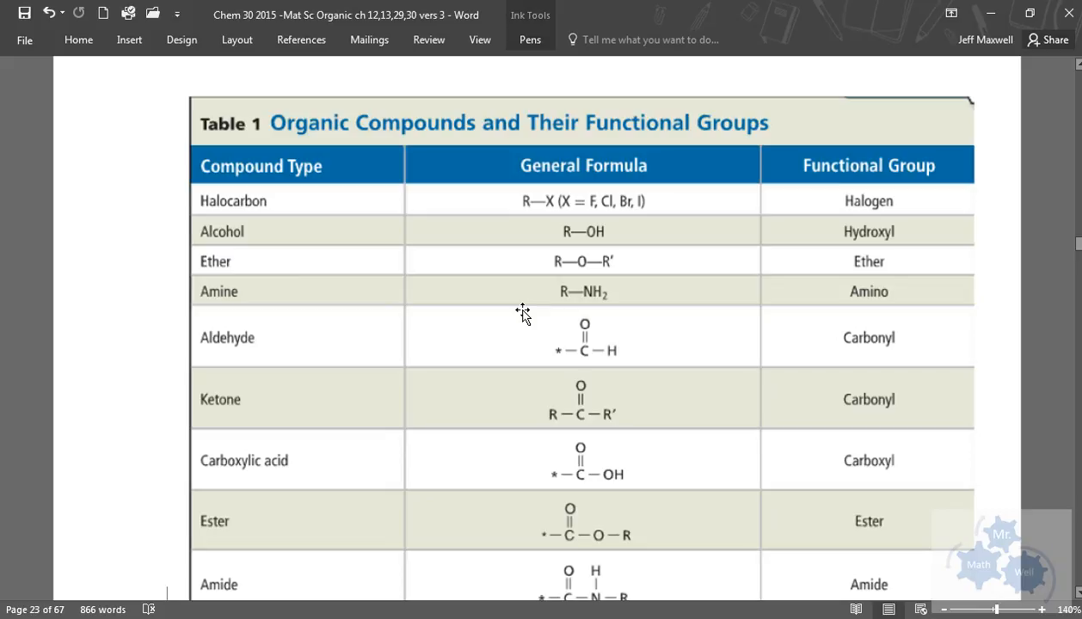
pyautogui.moveTo(433, 261)
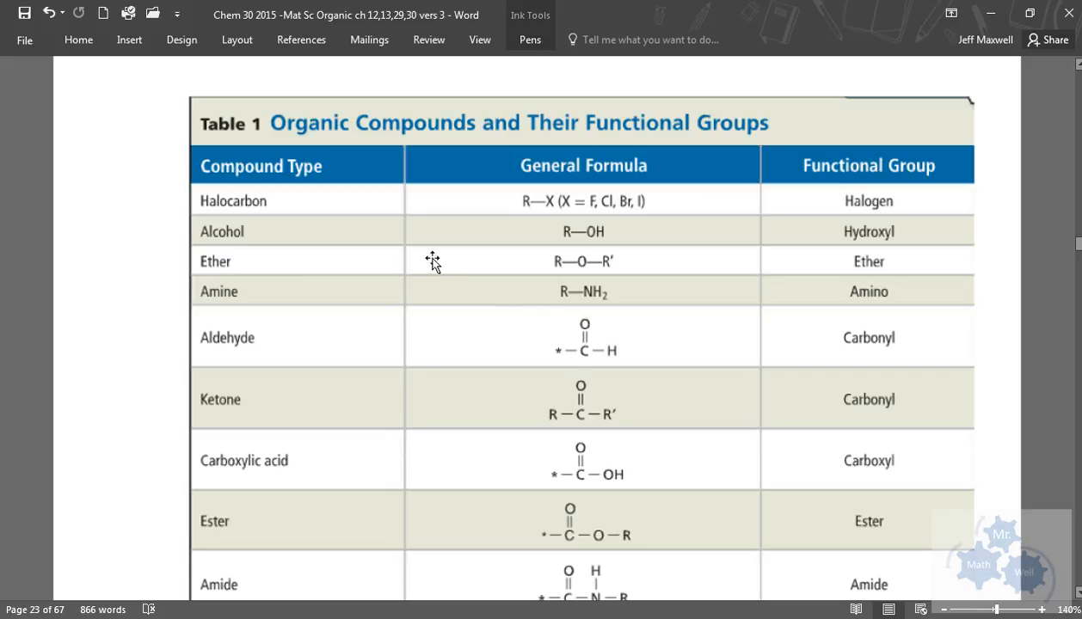
pyautogui.moveTo(323, 224)
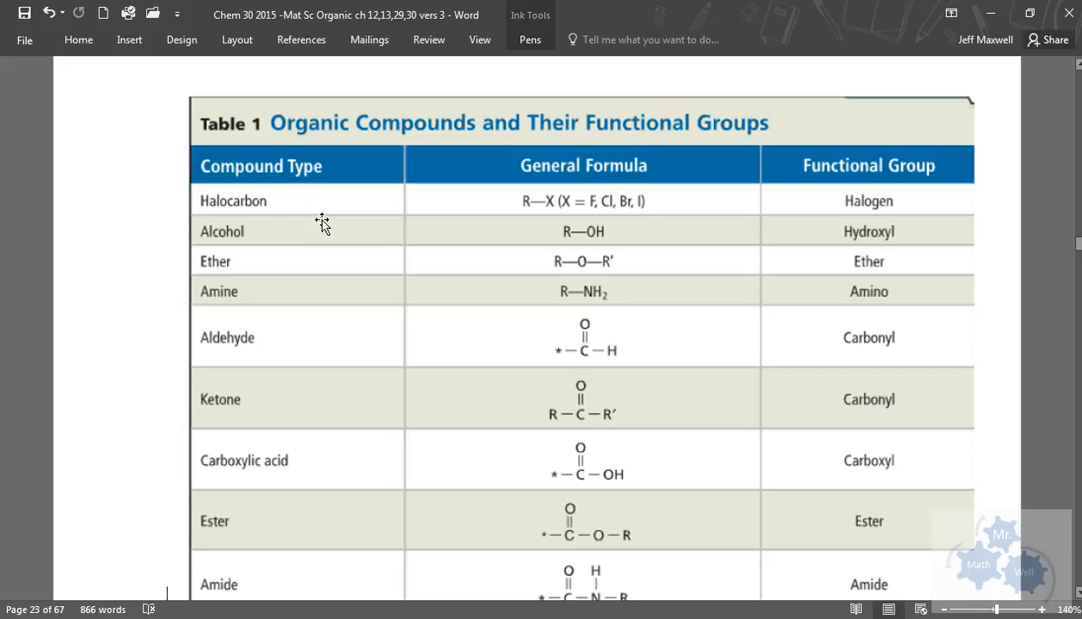
pyautogui.moveTo(325, 222)
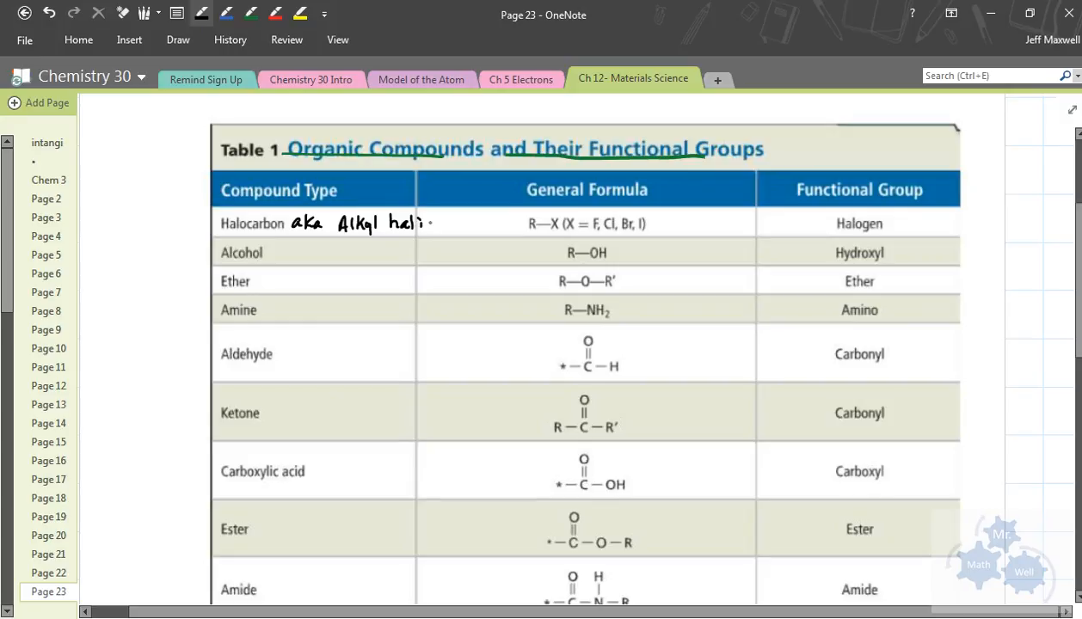
# Write 'aka Alkyl halide' beside Halocarbon and box the R—X general formula
pyautogui.write('de')
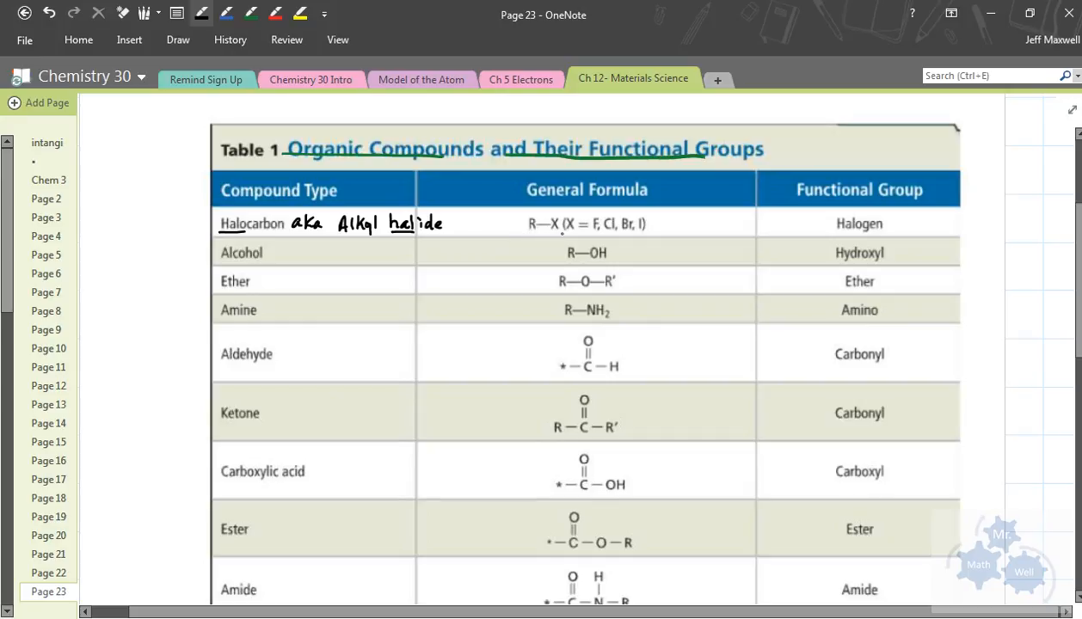
pyautogui.moveTo(520, 214); pyautogui.dragTo(564, 234)
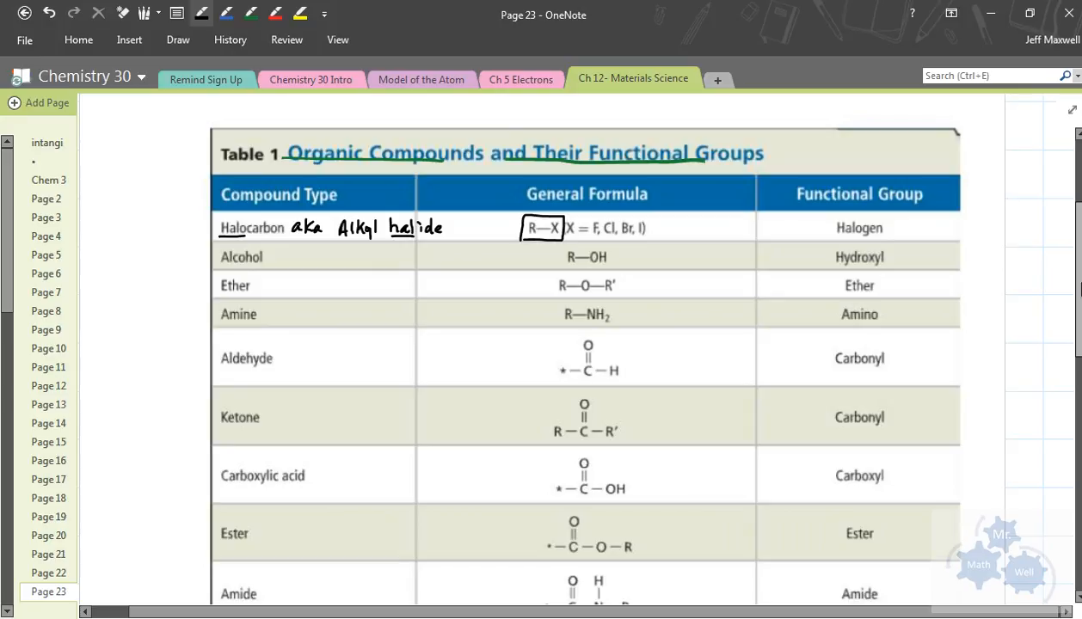
# Draw a two-carbon C–C–F skeleton with bond lines below the table in black pen
pyautogui.scroll(-3)
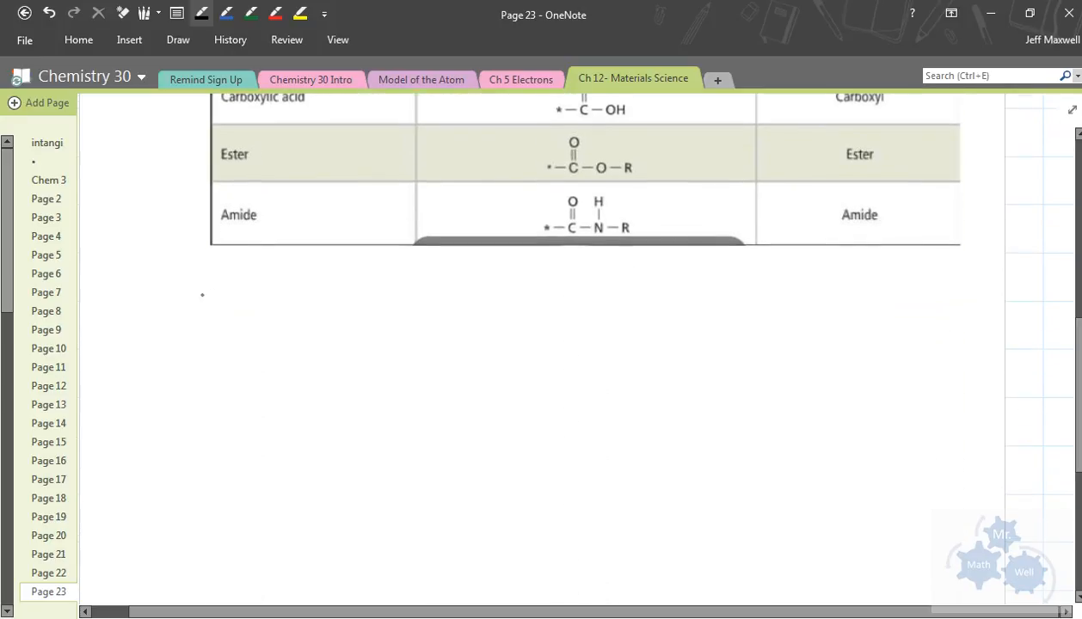
pyautogui.moveTo(187, 301); pyautogui.dragTo(241, 301)
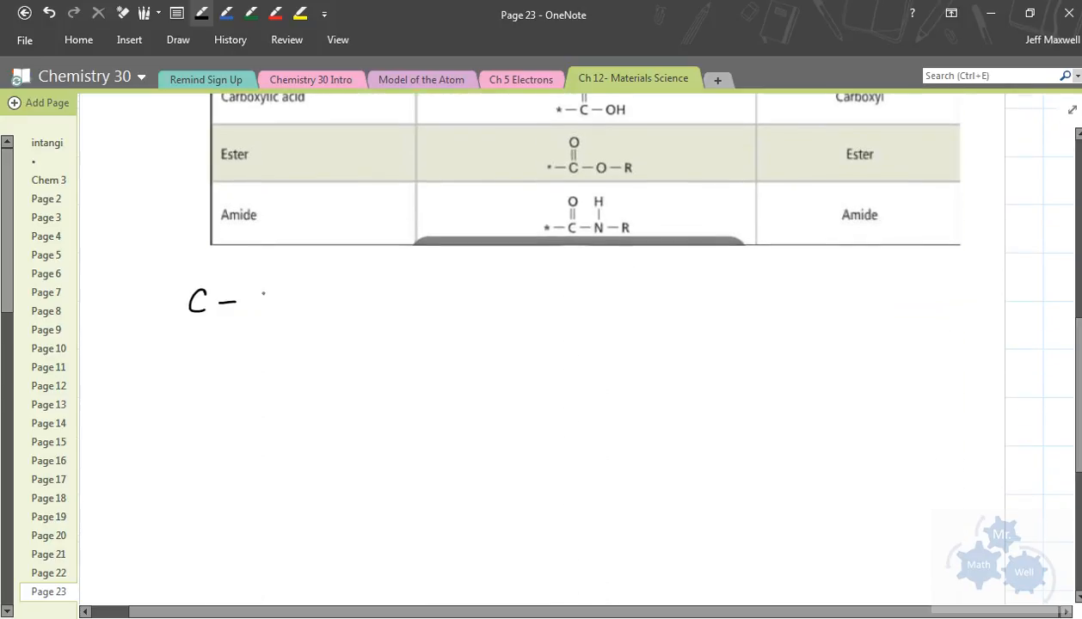
pyautogui.moveTo(249, 301); pyautogui.dragTo(362, 301)
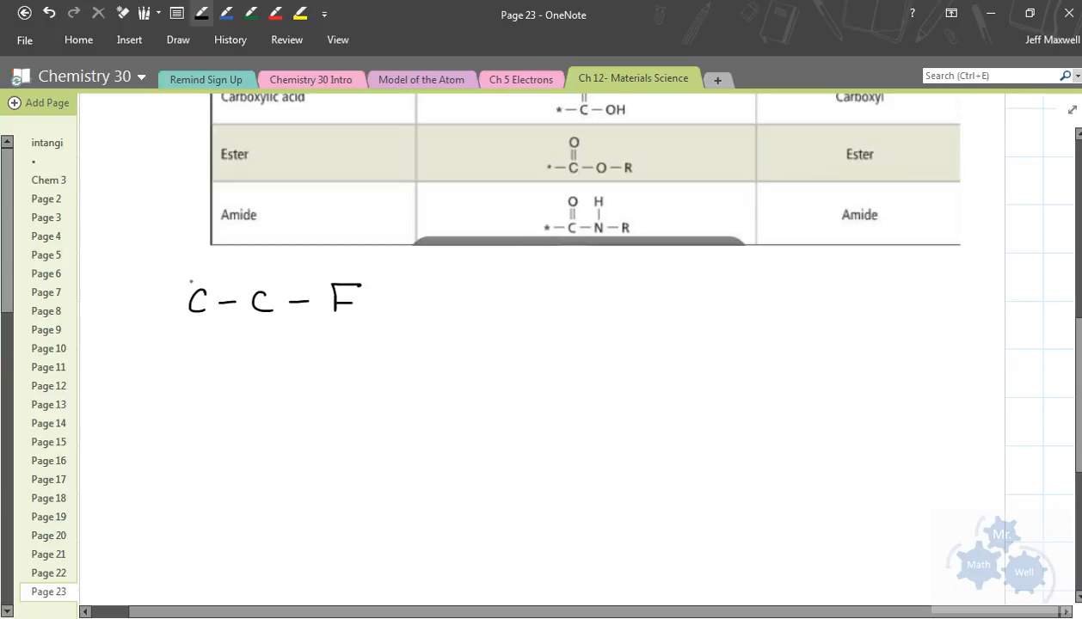
pyautogui.moveTo(200, 261); pyautogui.dragTo(199, 337)
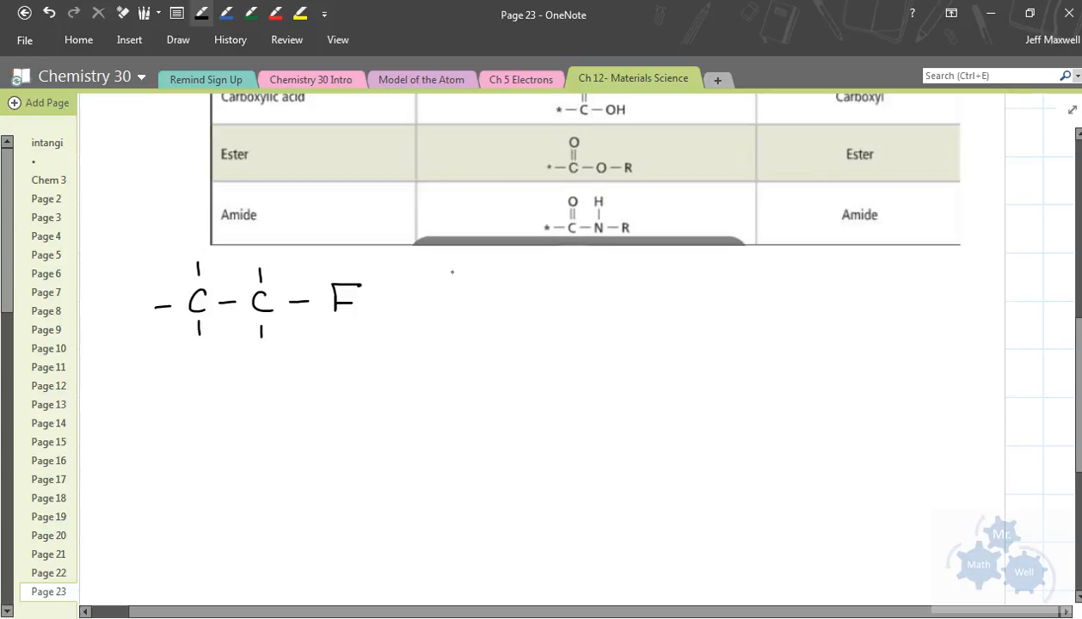
# Write 'fluoroethane' in red beside the C–C–F structure and underline 'fluoro' and 'ethane'
pyautogui.scroll(-3)
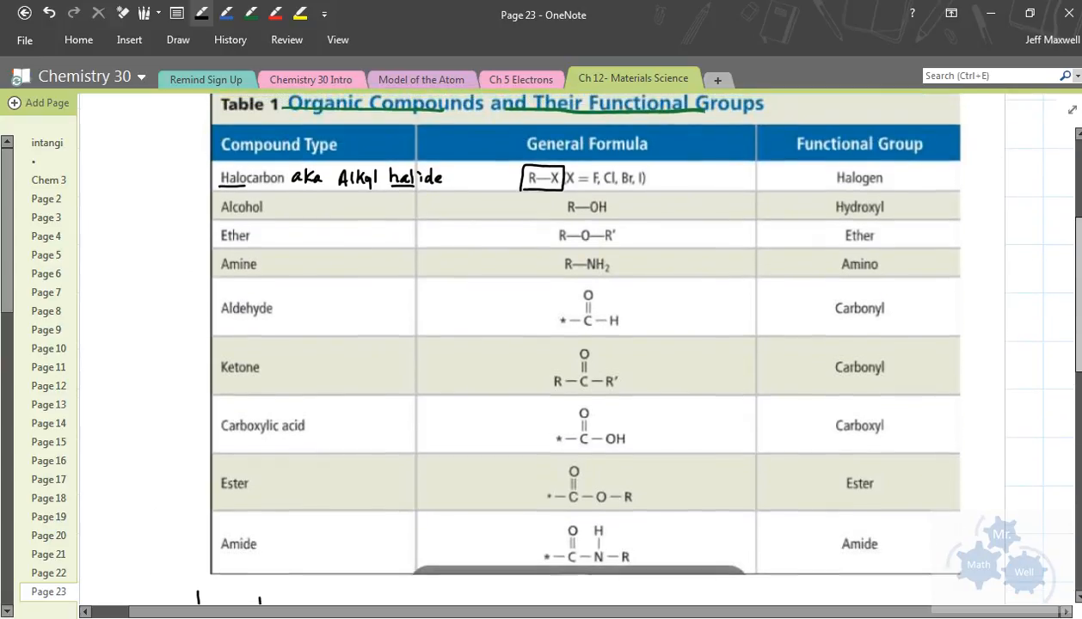
pyautogui.scroll(-3)
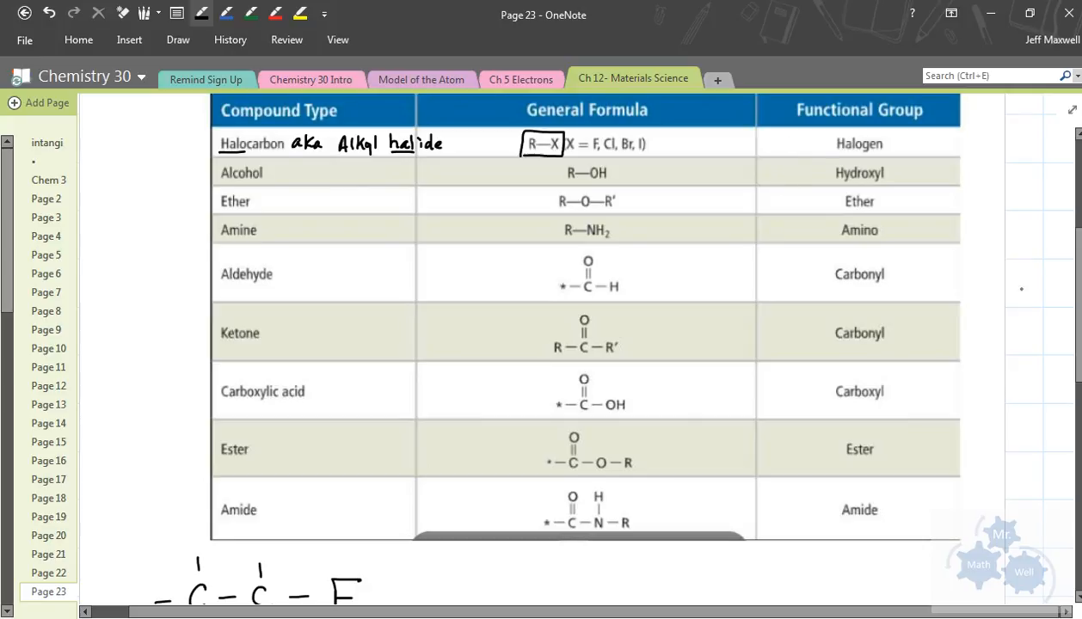
pyautogui.scroll(-3)
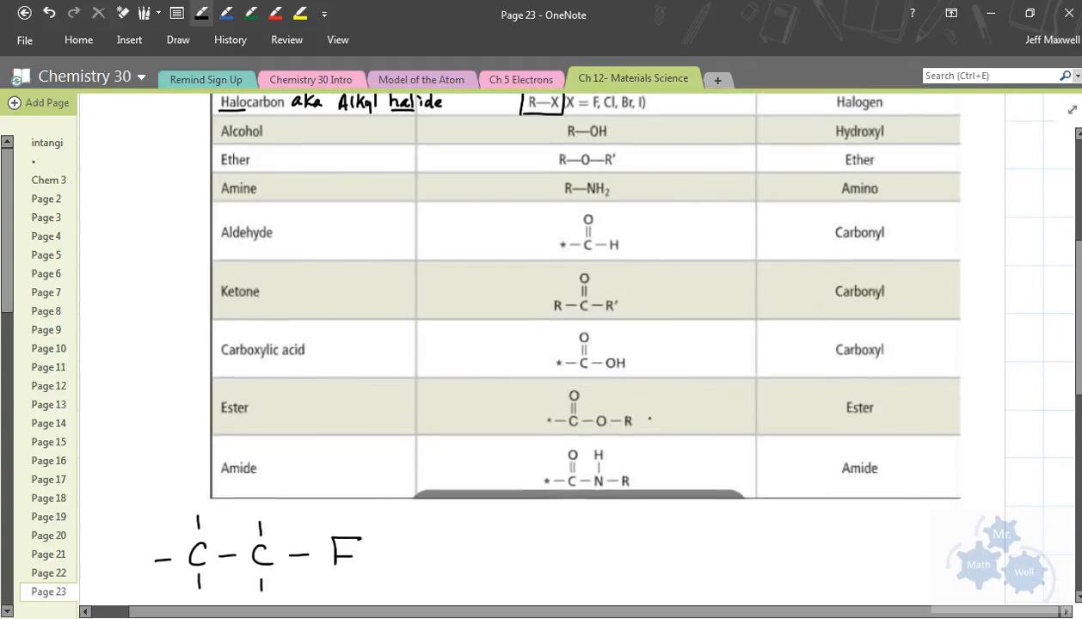
pyautogui.scroll(-3)
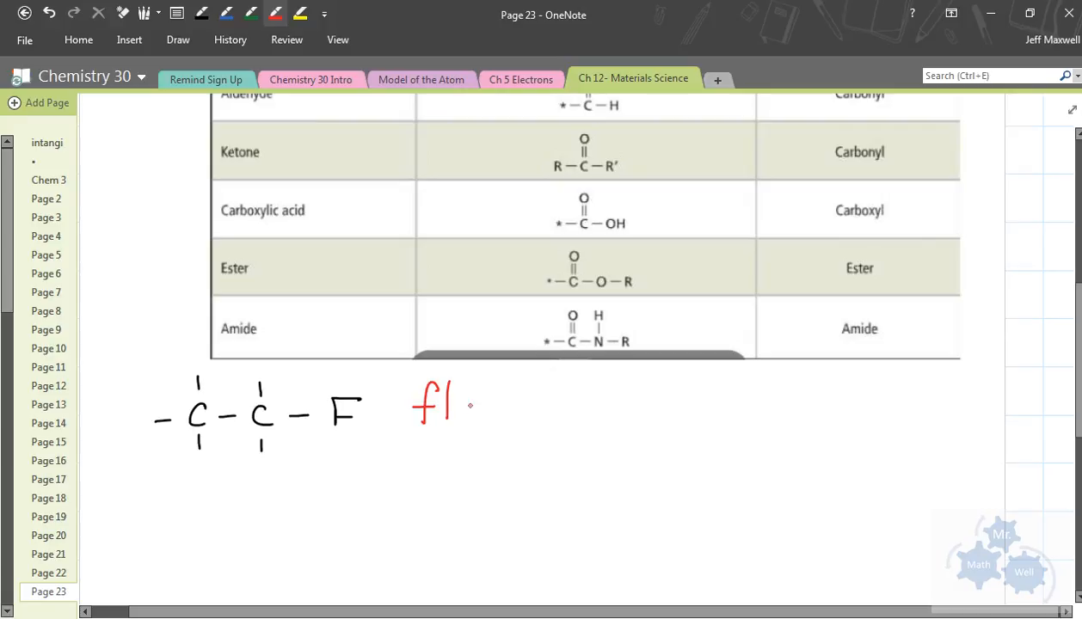
pyautogui.write('uoroethane')
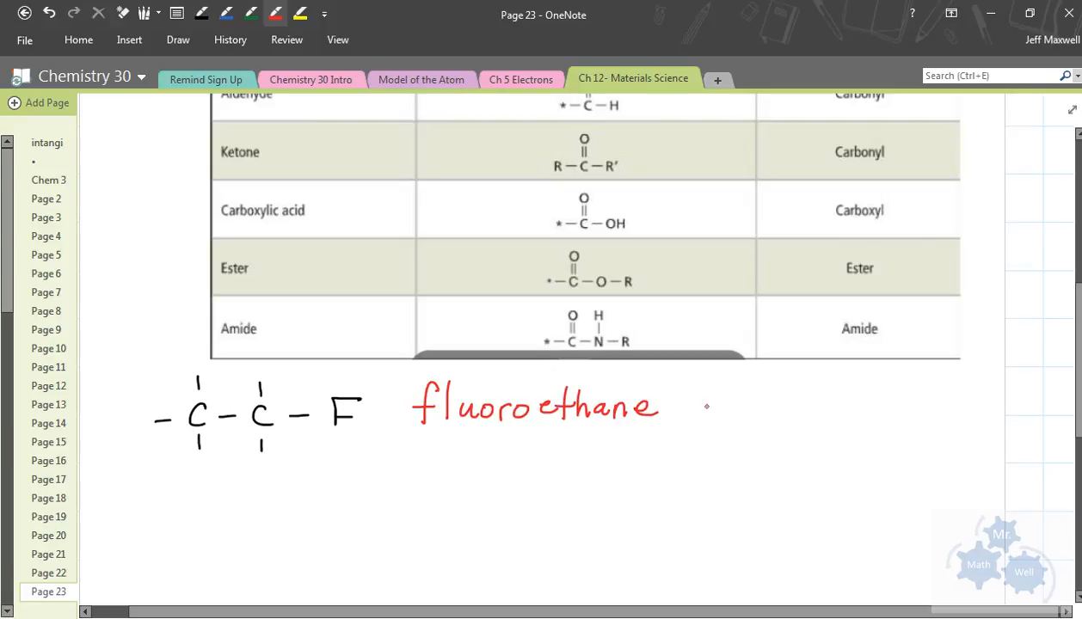
pyautogui.moveTo(411, 440); pyautogui.dragTo(508, 436)
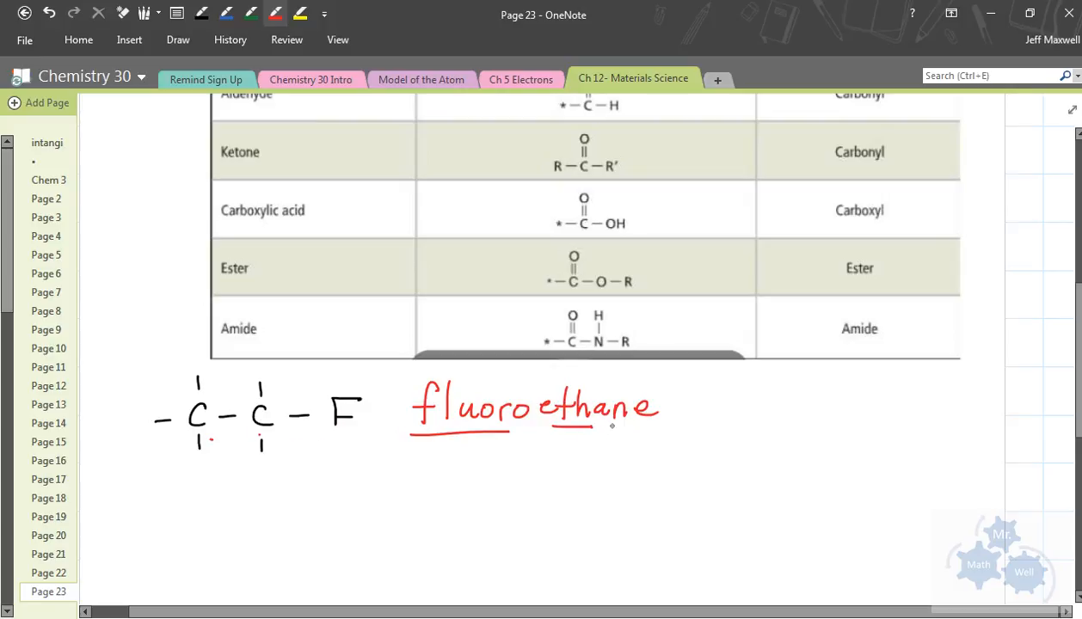
pyautogui.moveTo(220, 404); pyautogui.dragTo(244, 422)
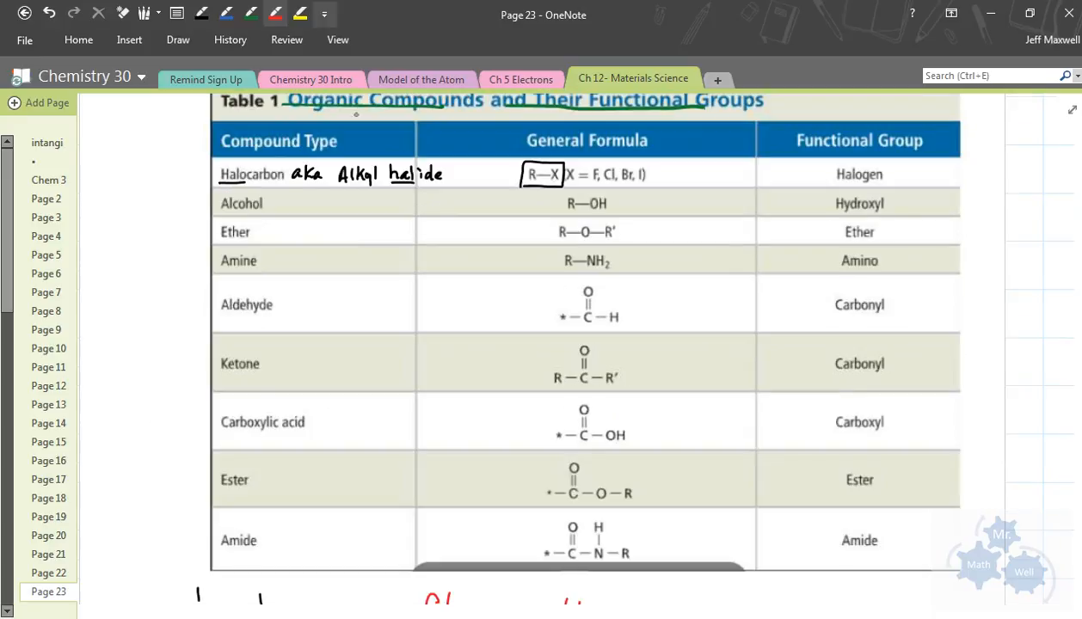
# Underline Alcohol in green and circle the OH in the R–OH formula with an arrow
pyautogui.click(251, 14)
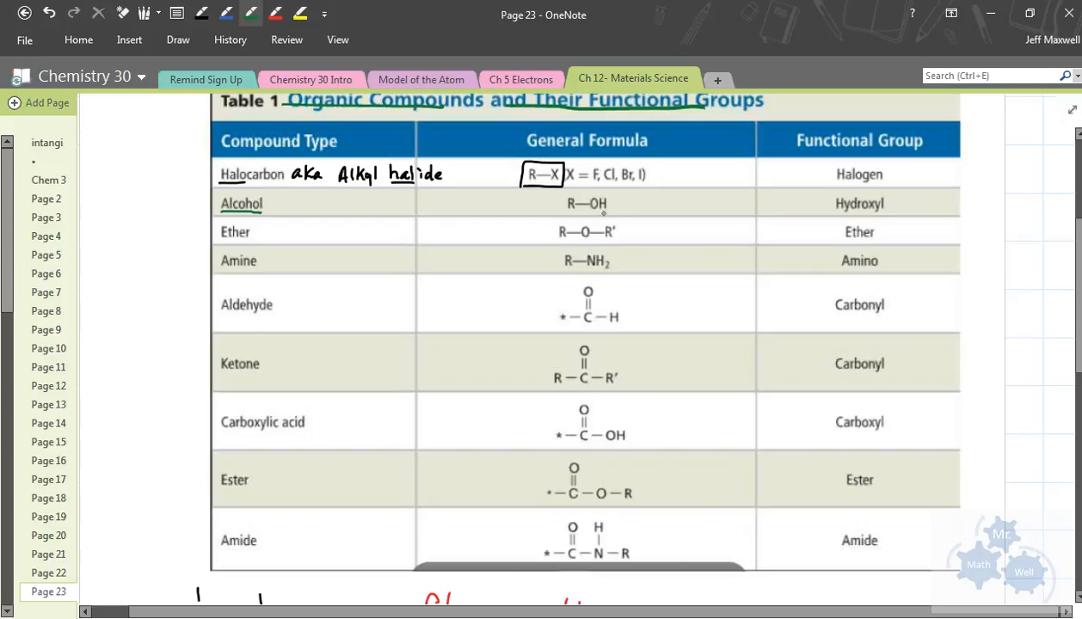
pyautogui.moveTo(585, 210); pyautogui.dragTo(603, 193)
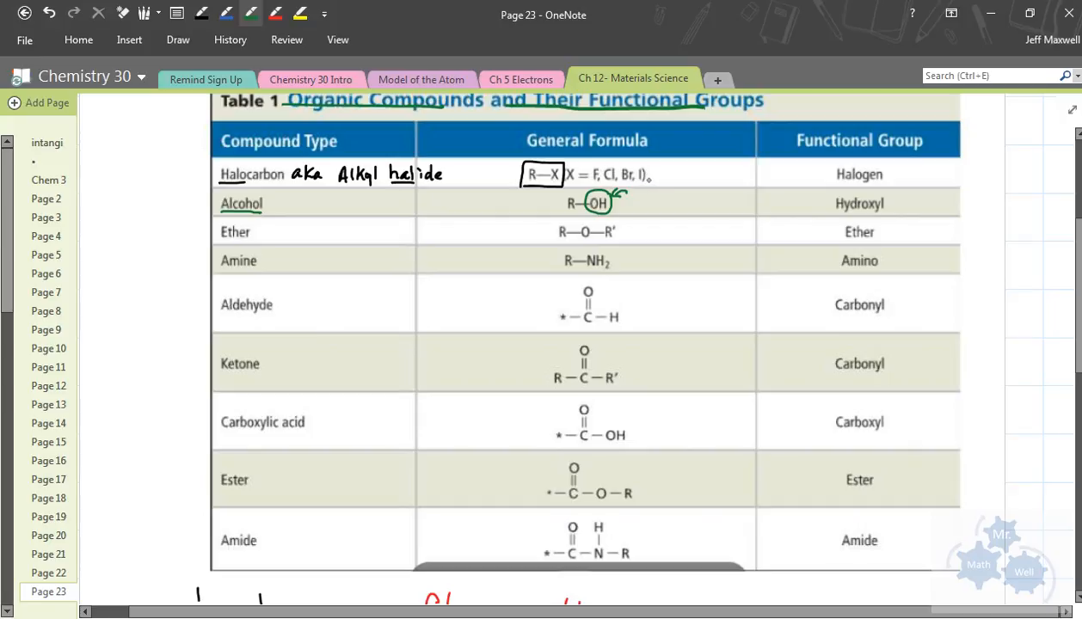
pyautogui.moveTo(651, 181)
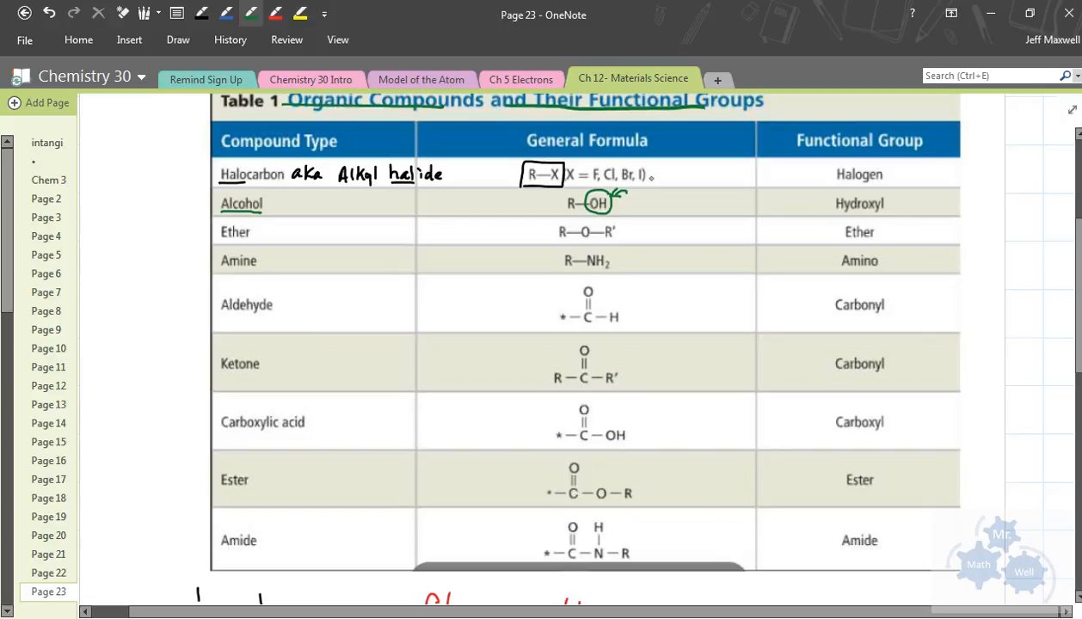
pyautogui.moveTo(651, 177)
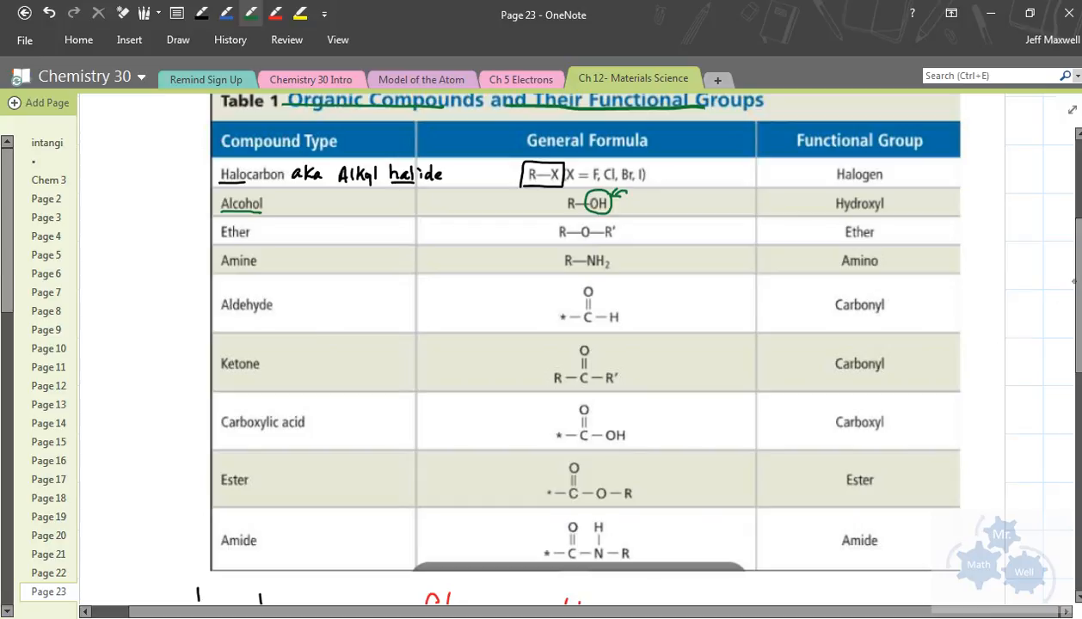
# Draw a three-carbon C–C–C–OH chain beneath fluoroethane and mark its carbons
pyautogui.scroll(-3)
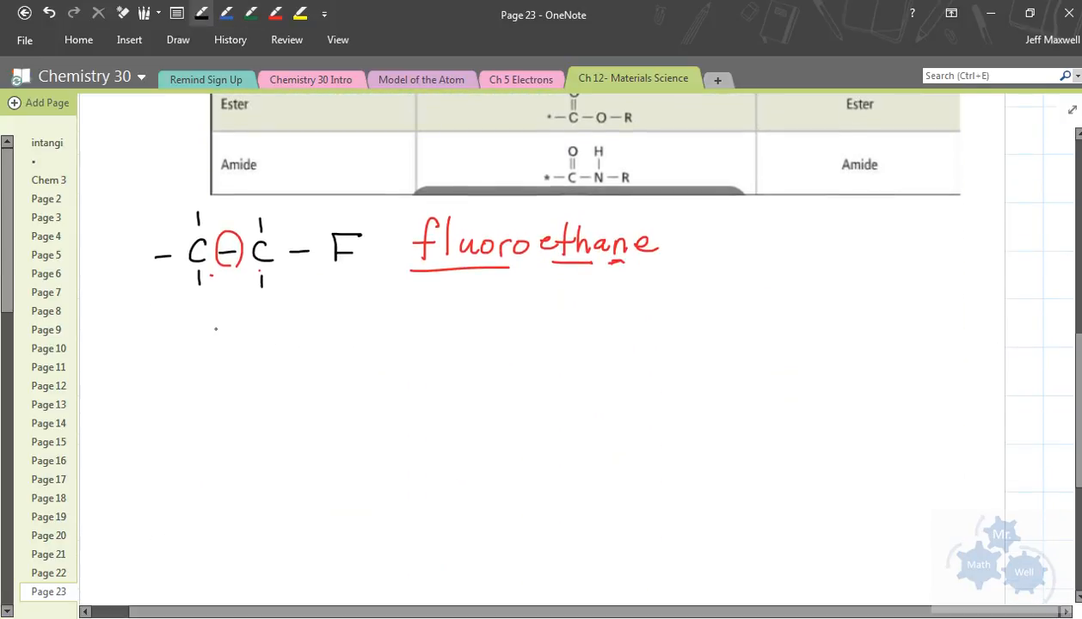
pyautogui.moveTo(176, 371); pyautogui.dragTo(232, 372)
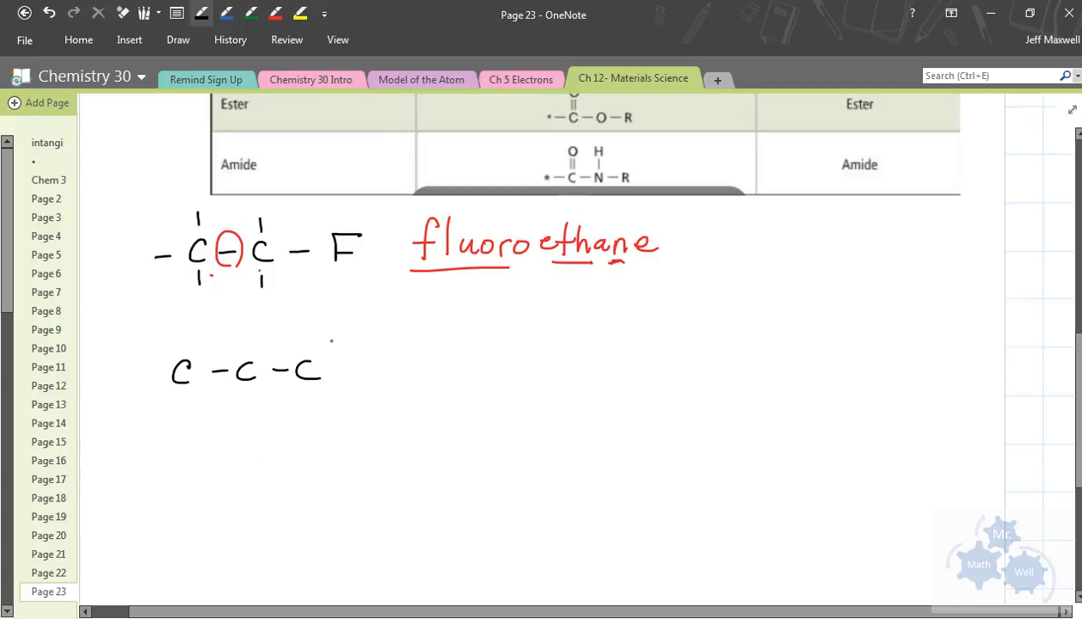
pyautogui.moveTo(336, 363); pyautogui.dragTo(368, 361)
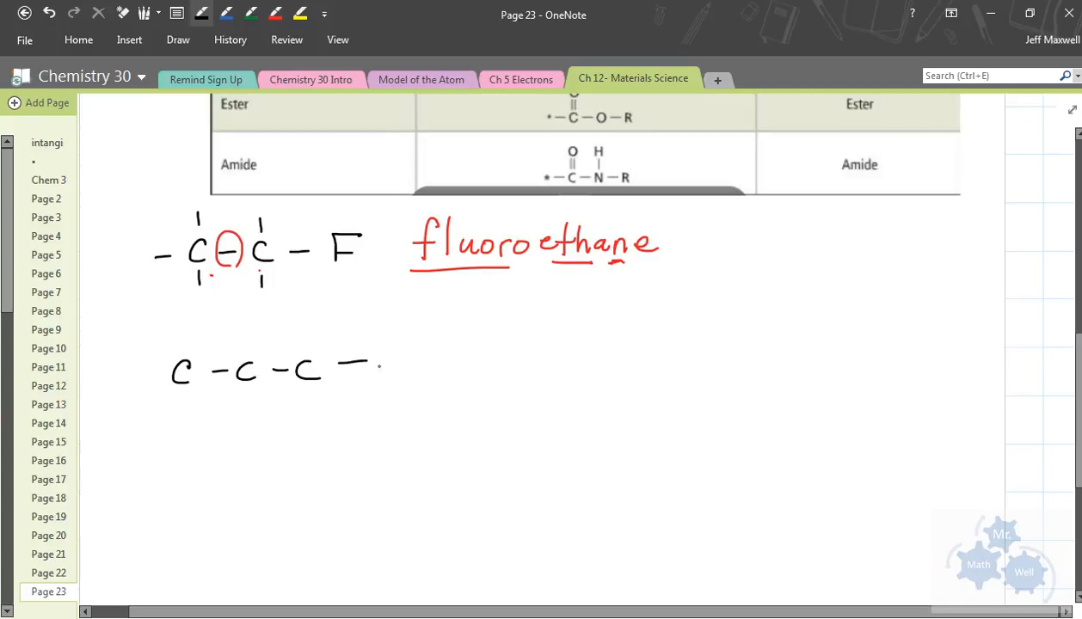
pyautogui.write('OH')
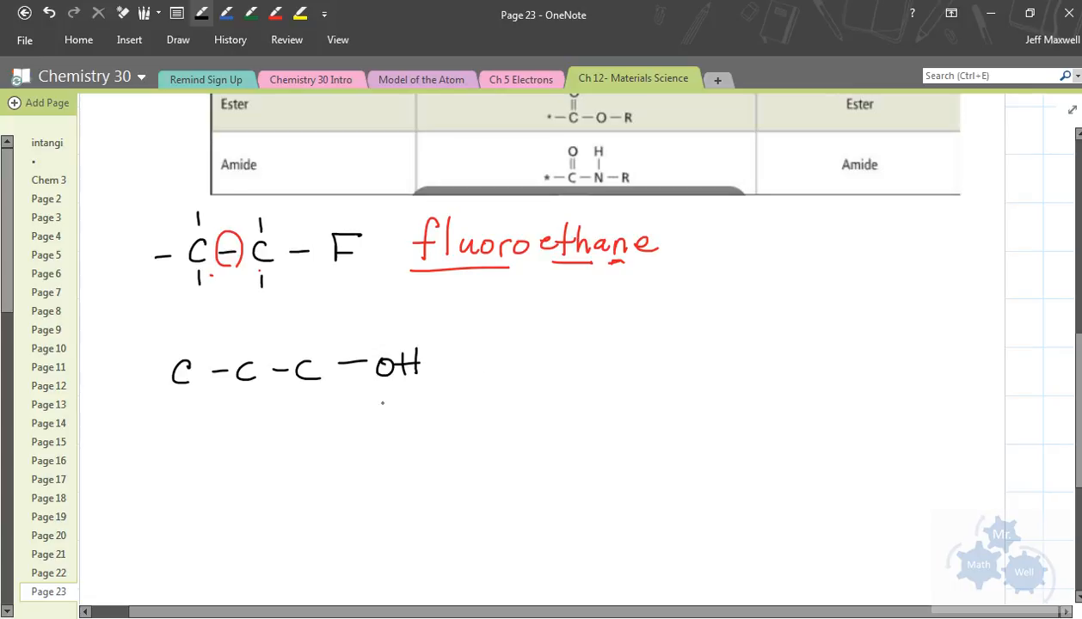
pyautogui.click(433, 371)
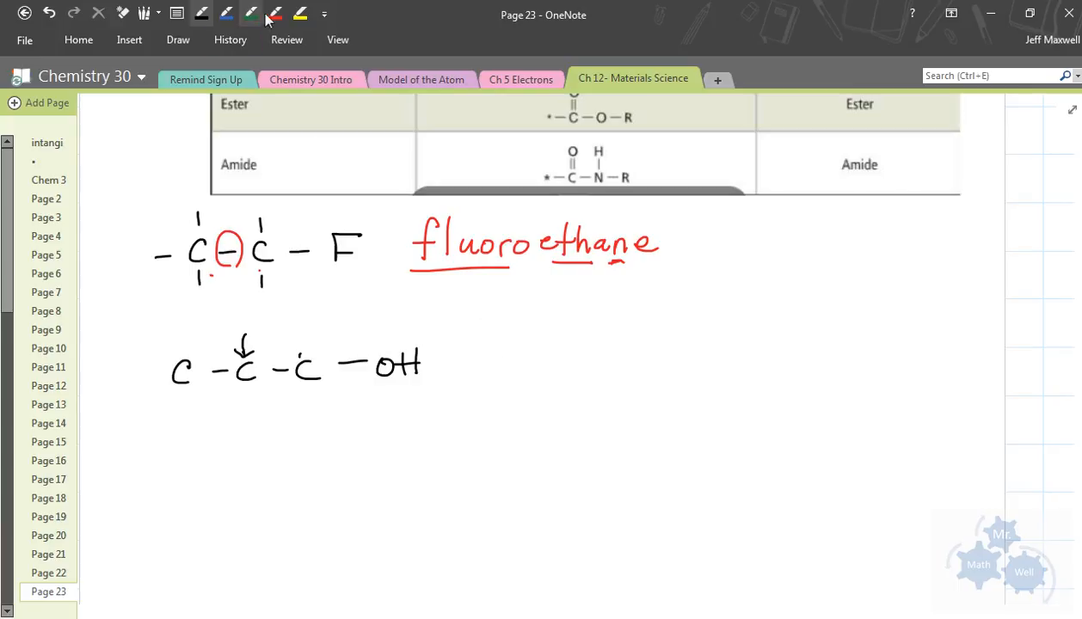
# Label the chain 1-propanol in red, then draw C–C–C with OH on the middle carbon as 2-propanol
pyautogui.moveTo(554, 344); pyautogui.dragTo(585, 361)
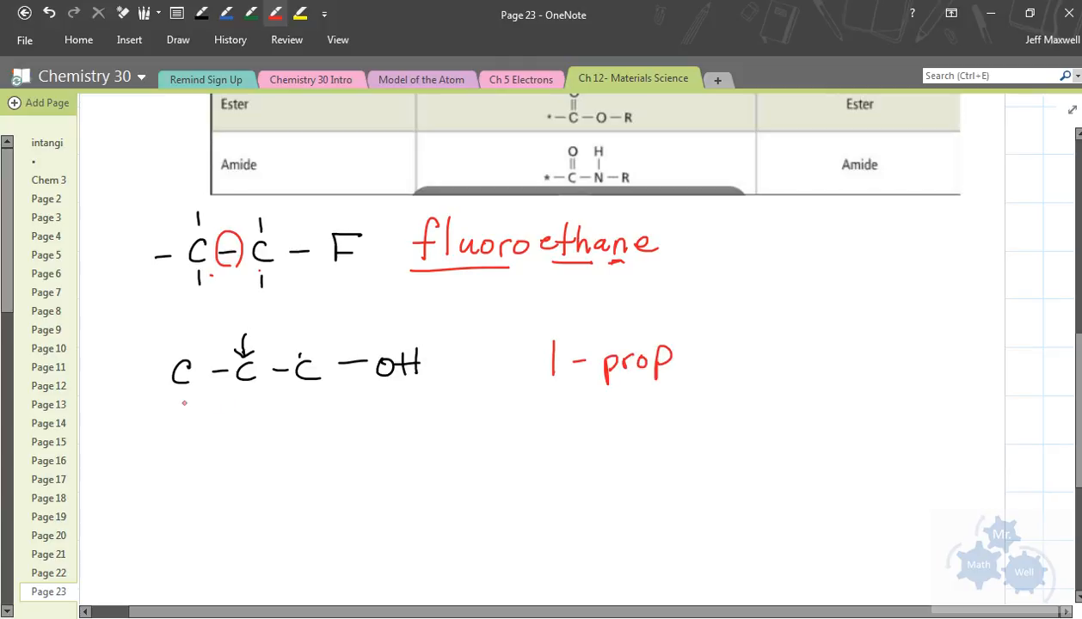
pyautogui.moveTo(172, 409); pyautogui.dragTo(319, 405)
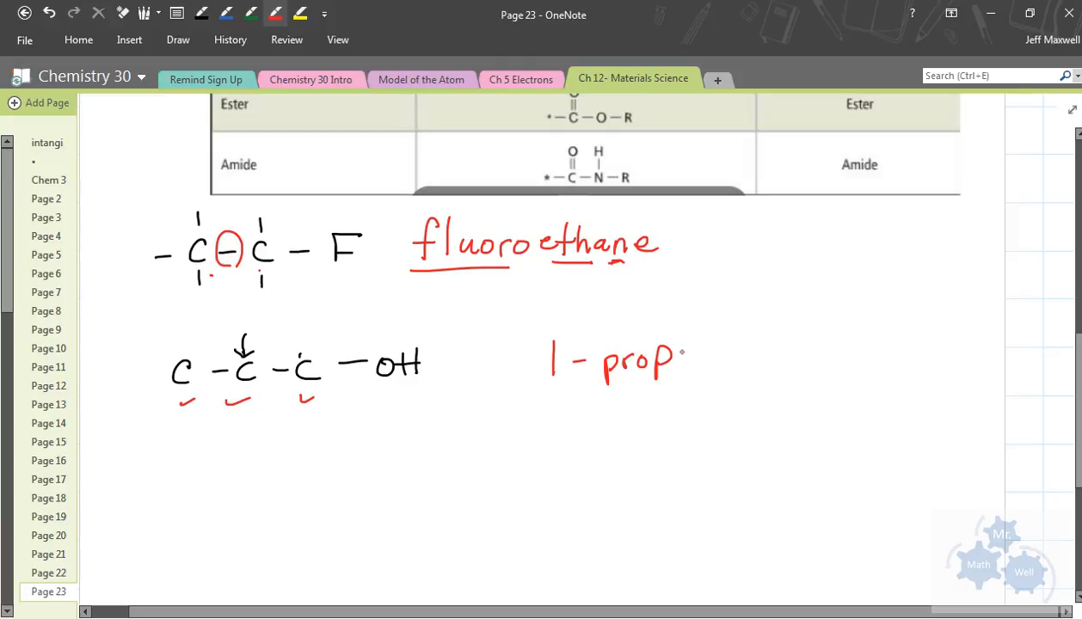
pyautogui.write('anol')
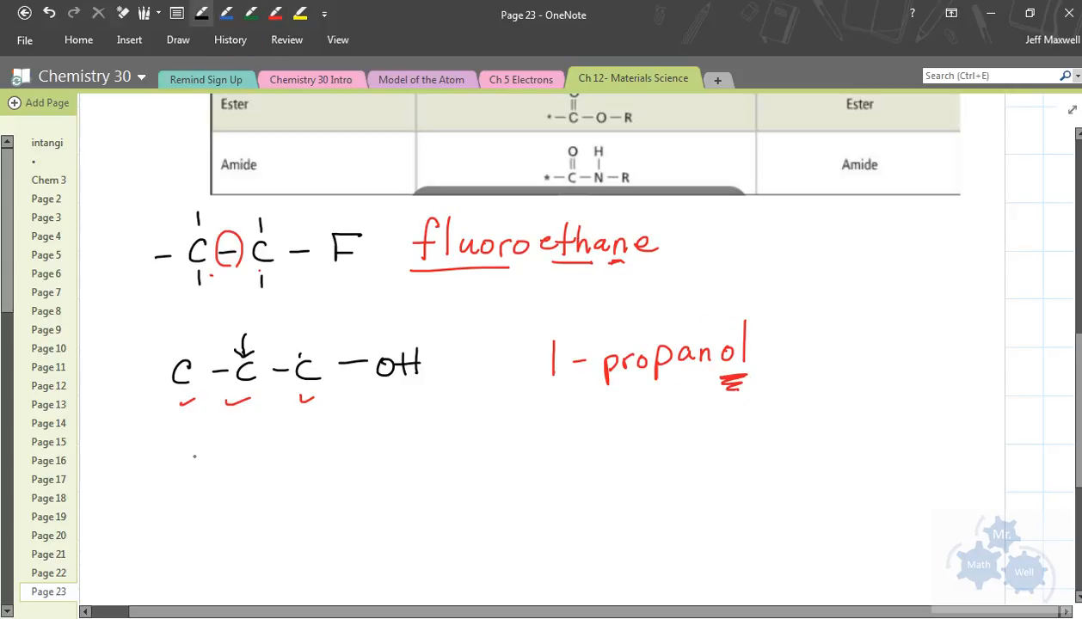
pyautogui.moveTo(176, 465); pyautogui.dragTo(275, 461)
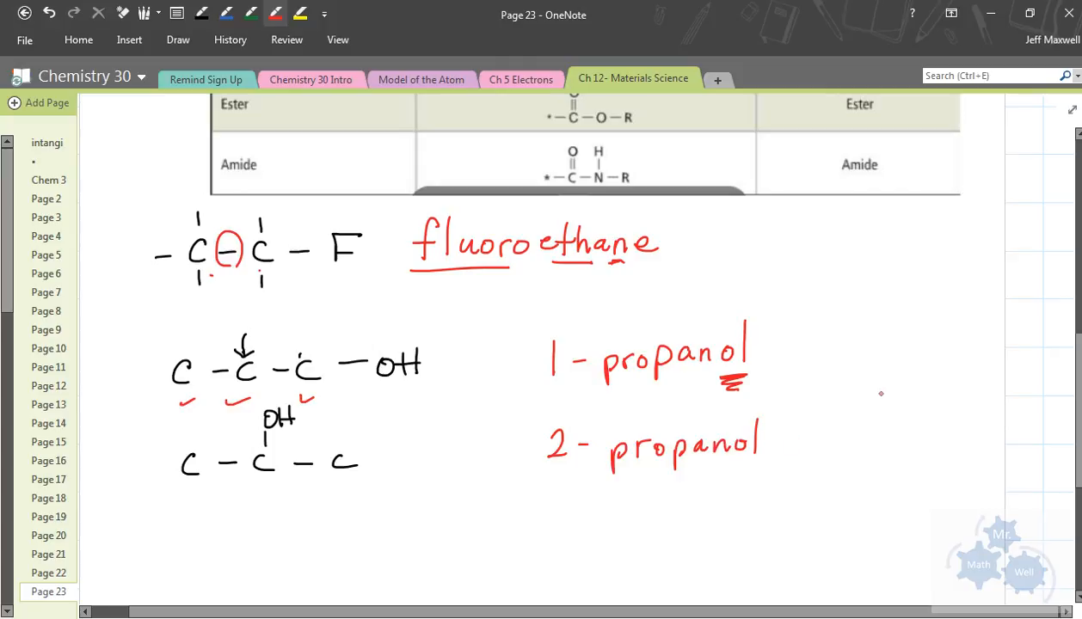
pyautogui.moveTo(938, 293)
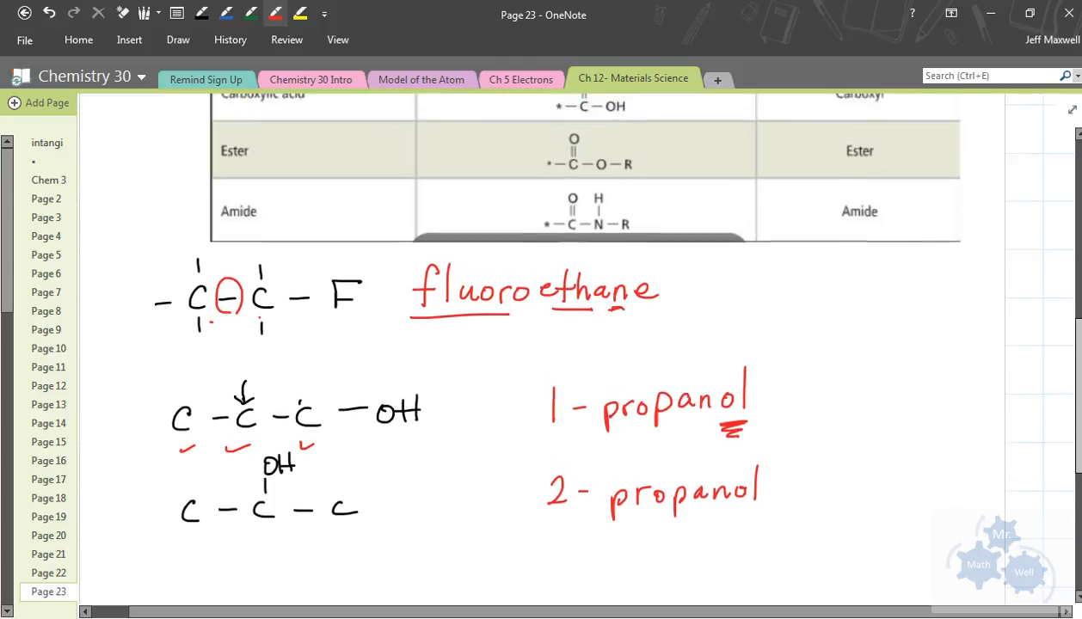
# Return to the table and add red check marks beside the Halocarbon and Alcohol rows
pyautogui.scroll(-3)
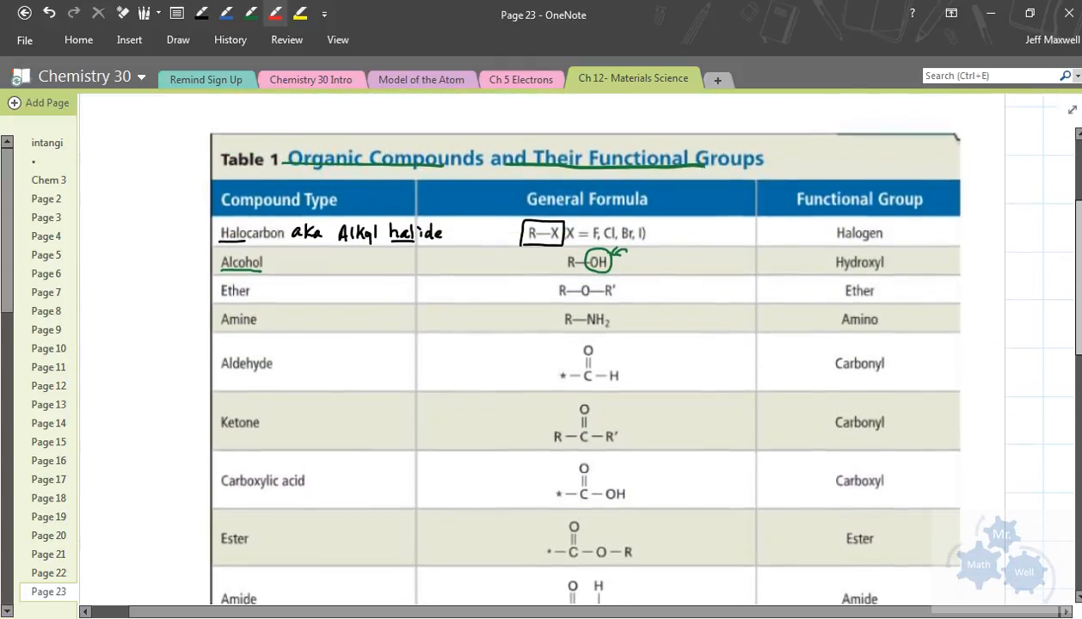
pyautogui.scroll(-3)
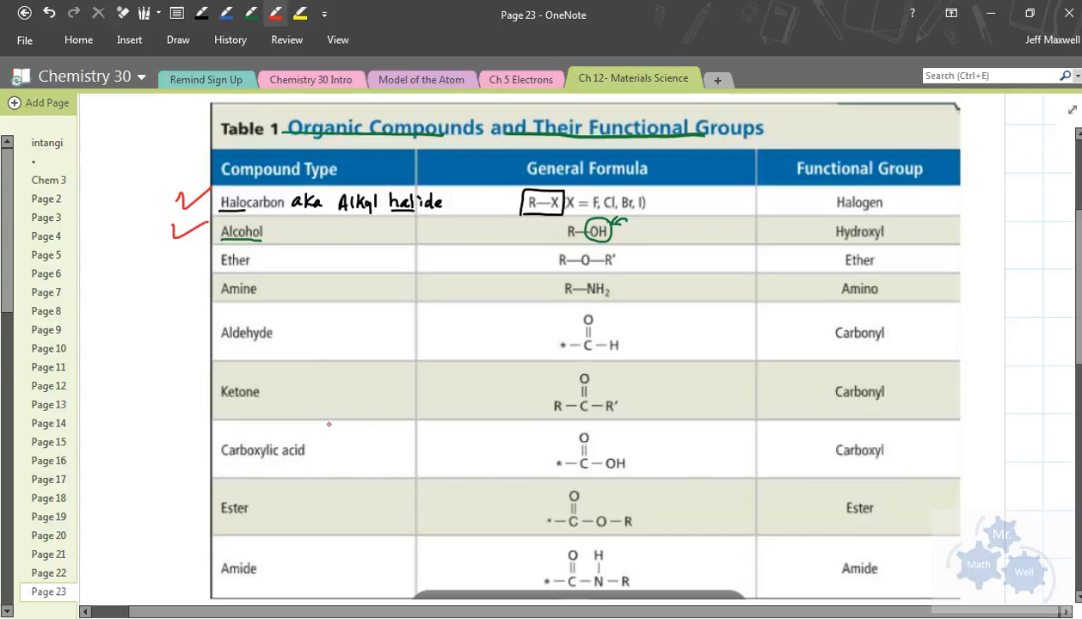
pyautogui.moveTo(176, 313)
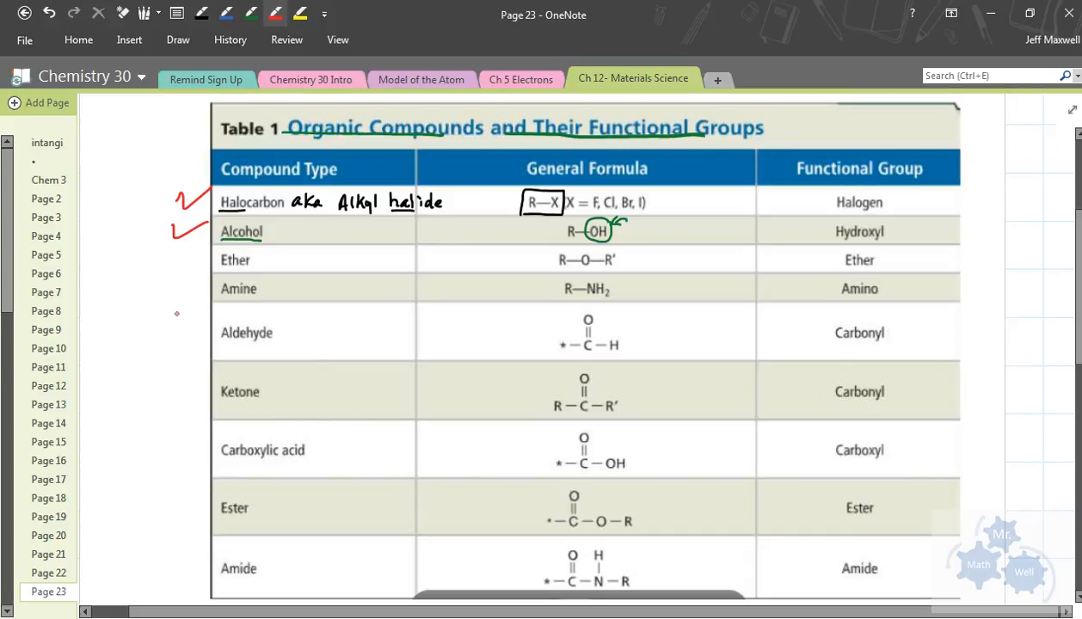